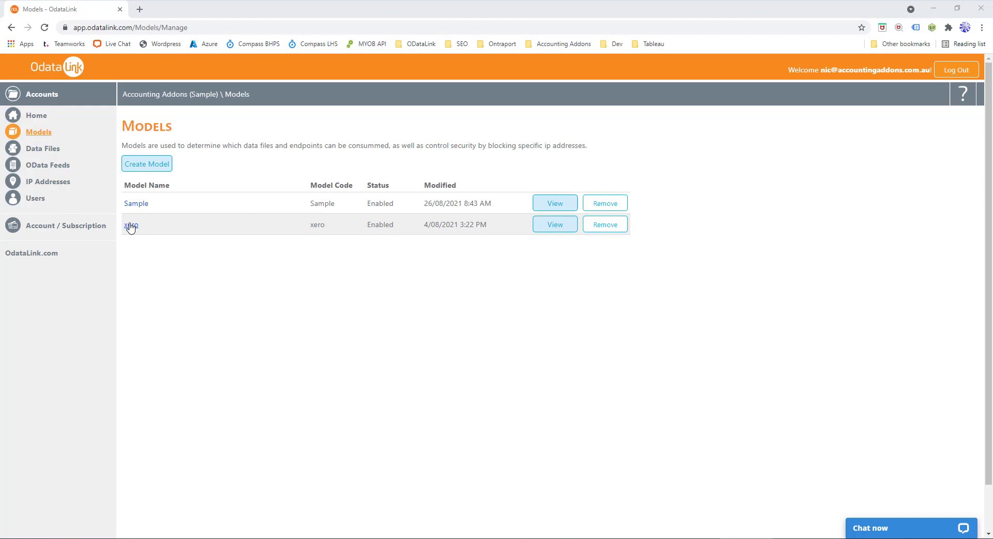
# Switch the xero model's login type from Anonymous to Basic and save it.
pyautogui.click(131, 226)
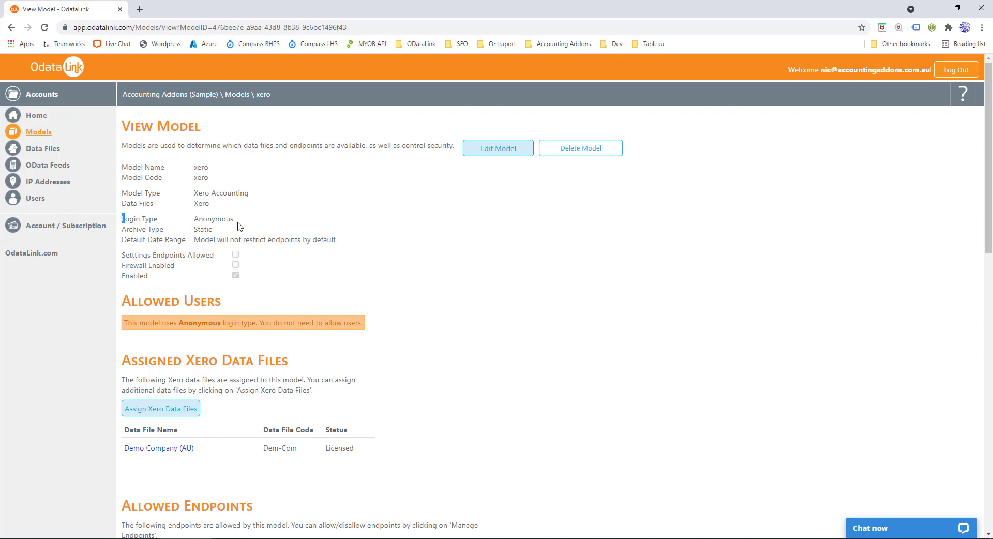
pyautogui.moveTo(467, 164)
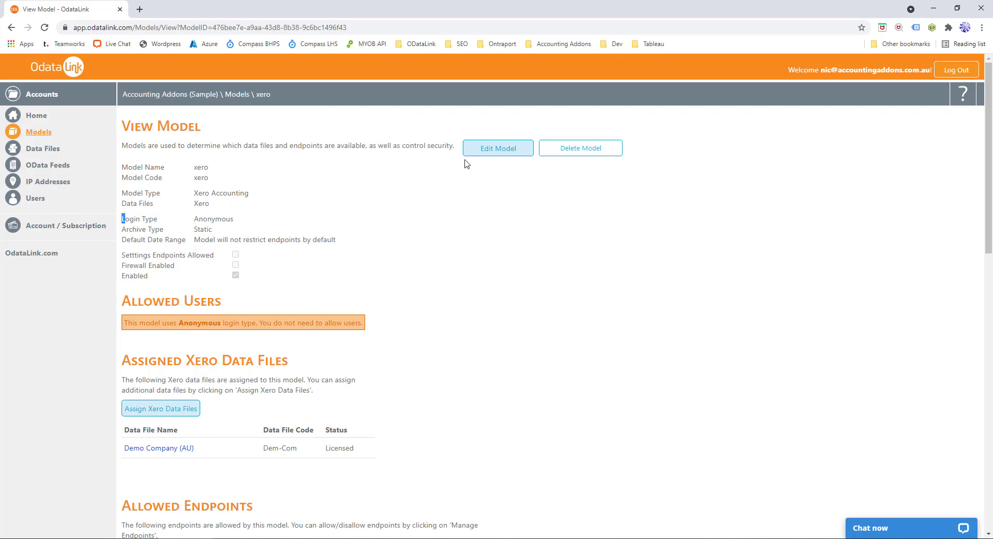
pyautogui.click(497, 147)
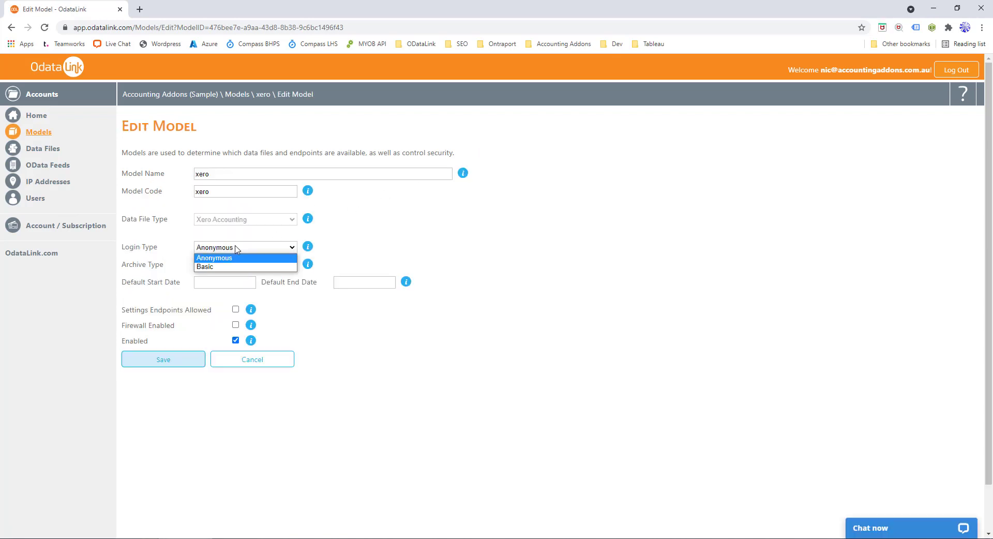
pyautogui.click(214, 266)
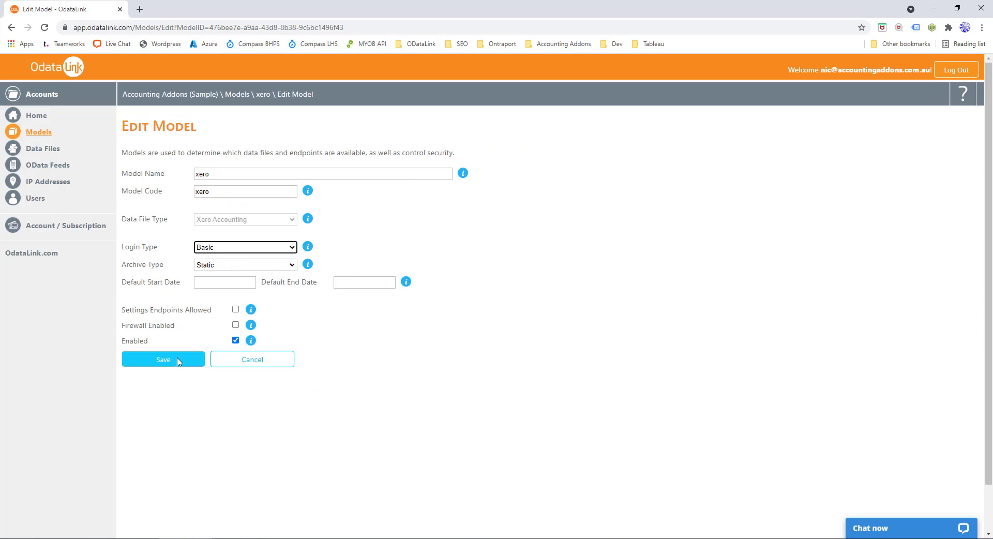
pyautogui.click(162, 359)
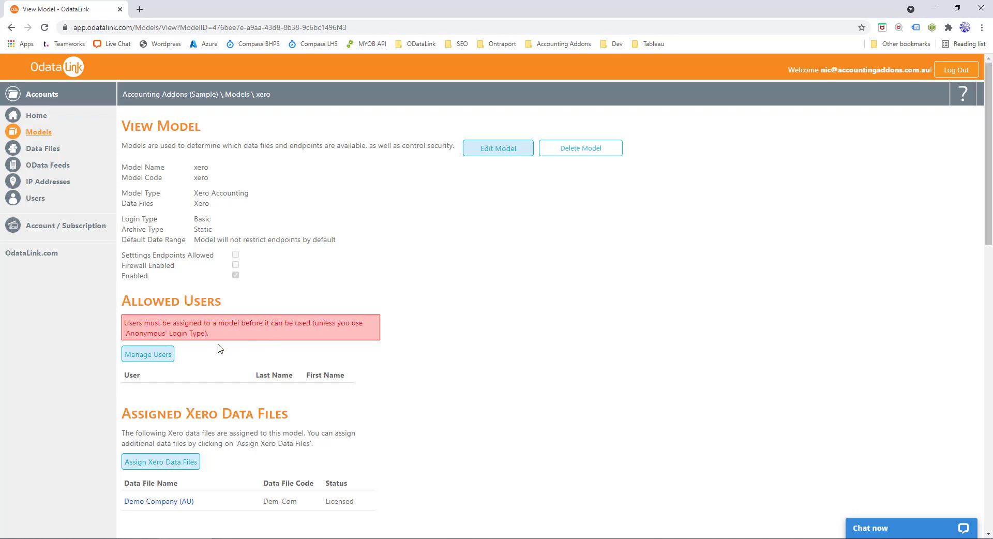
# Start assigning the two allowed users to the xero model through Manage Users.
pyautogui.click(148, 354)
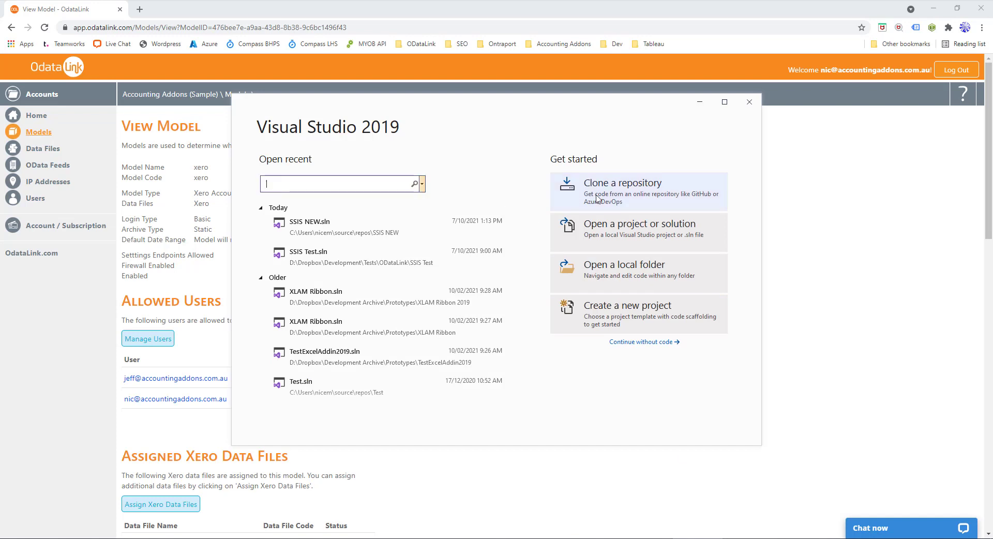
# Create an Integration Services Project found by searching 'ssis', naming it Demo OdataLink.
pyautogui.click(627, 305)
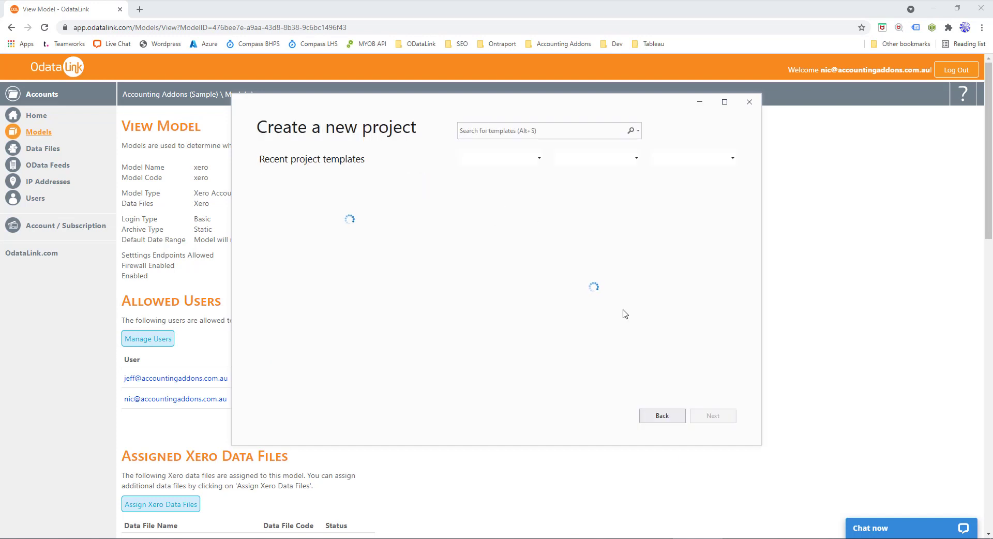
pyautogui.click(545, 130)
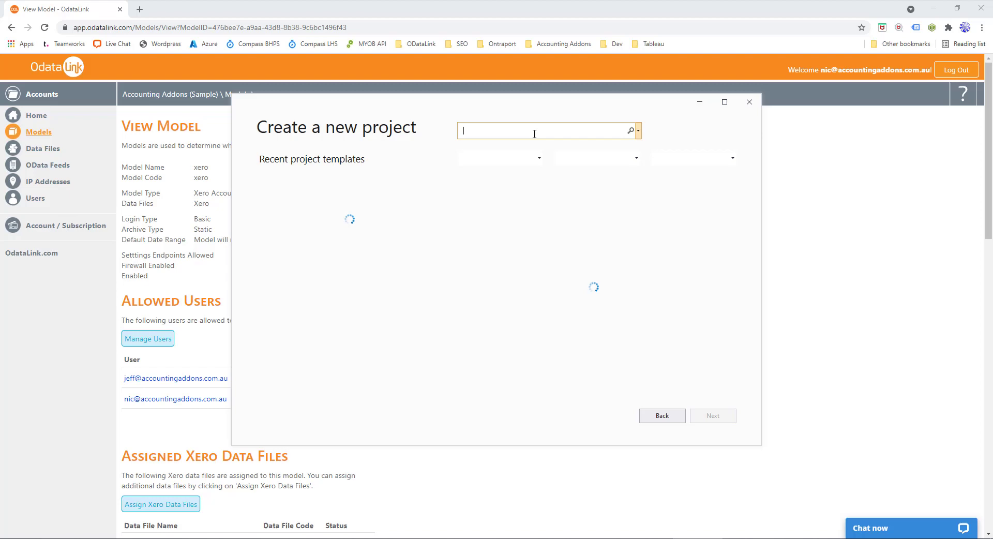
pyautogui.write('ssis')
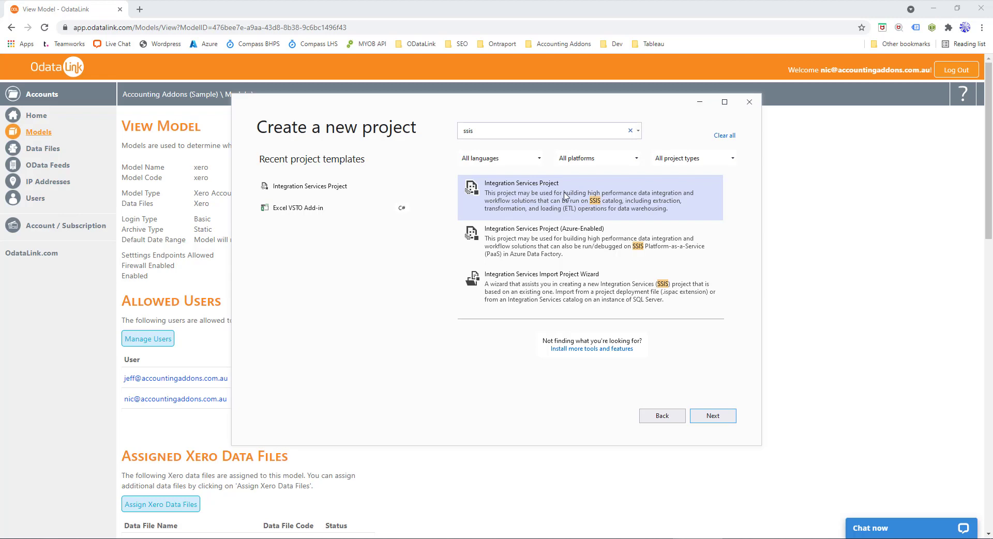
pyautogui.click(711, 415)
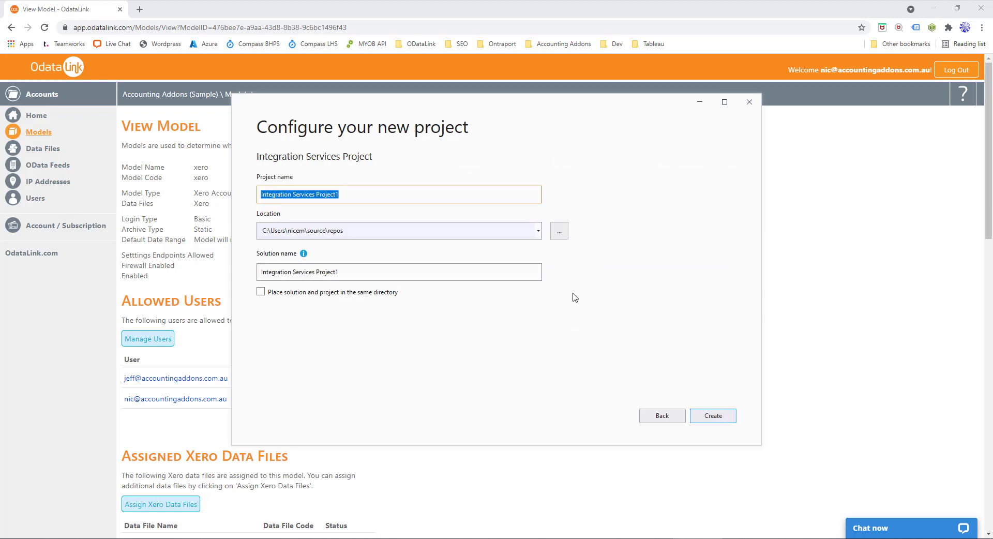
pyautogui.write('De')
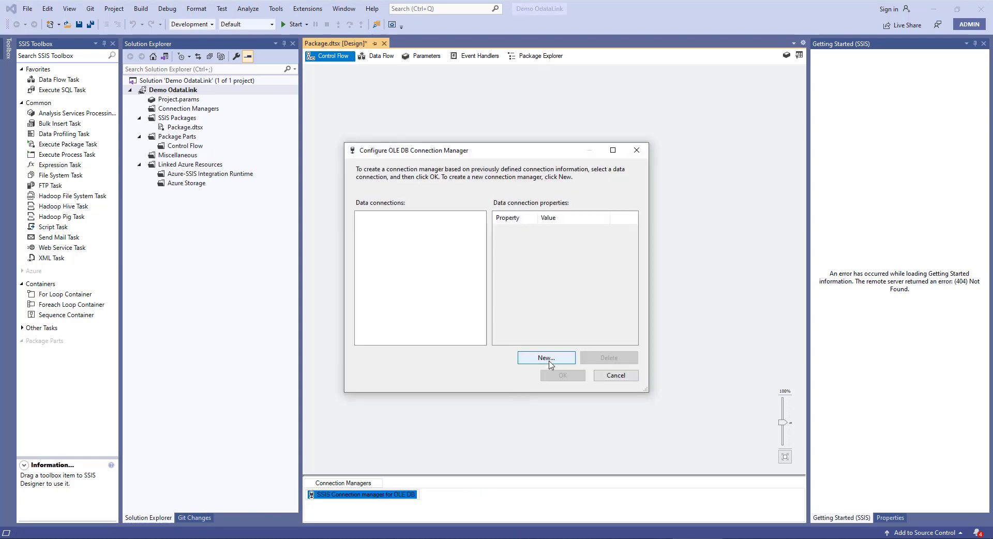
# Add an OLE DB connection to database Test on CREATOR3\SQLSERVER2019 and confirm the test succeeds.
pyautogui.click(545, 357)
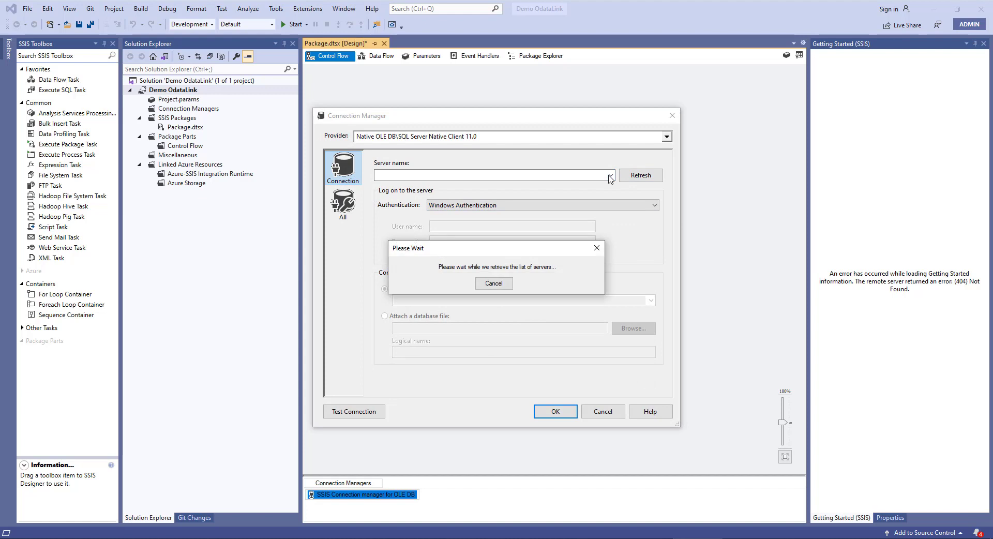
pyautogui.click(609, 175)
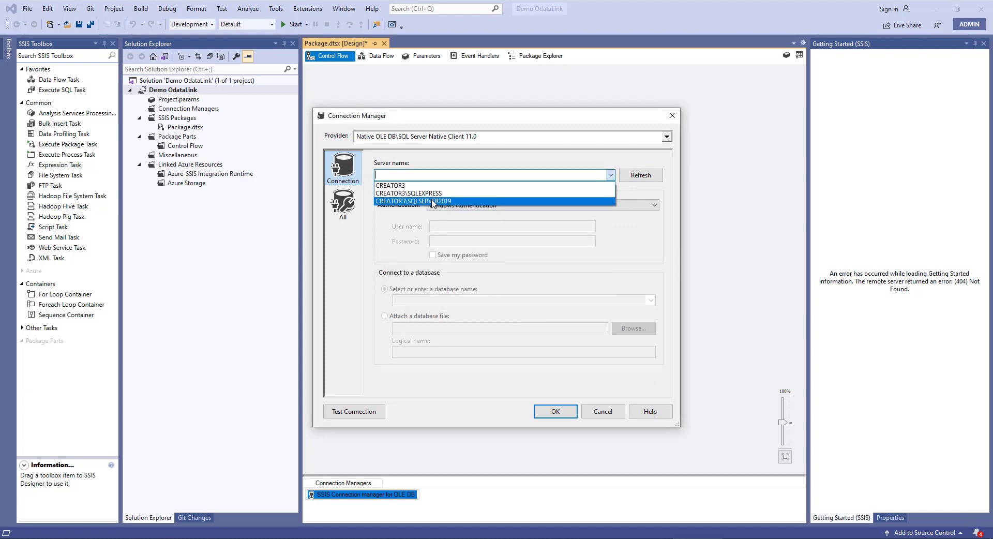
pyautogui.click(412, 201)
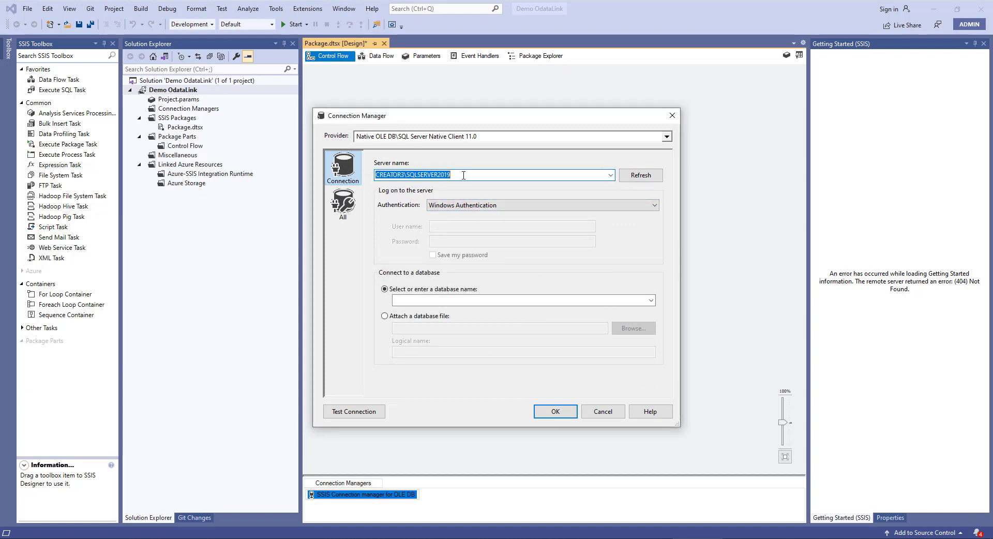
pyautogui.click(541, 204)
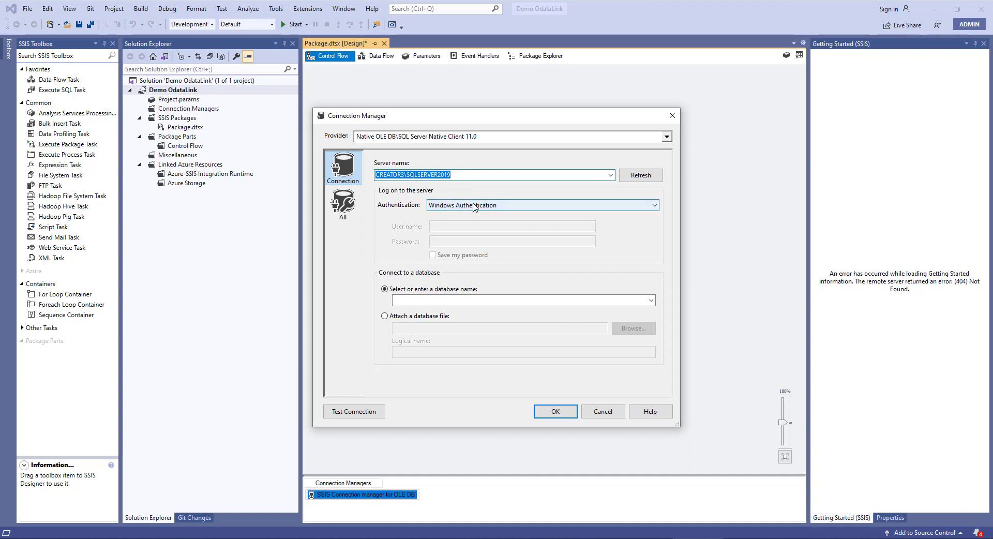
pyautogui.click(519, 299)
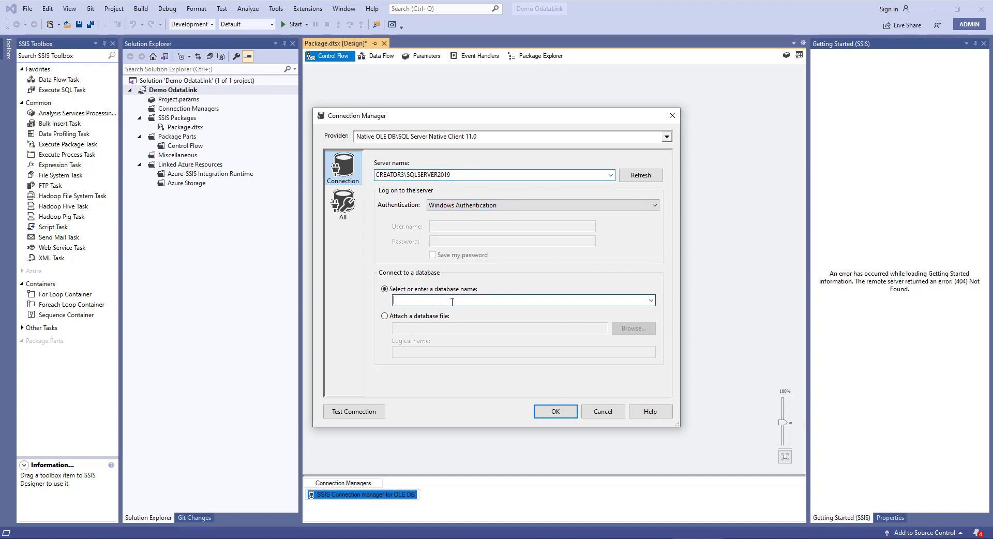
pyautogui.write('Test')
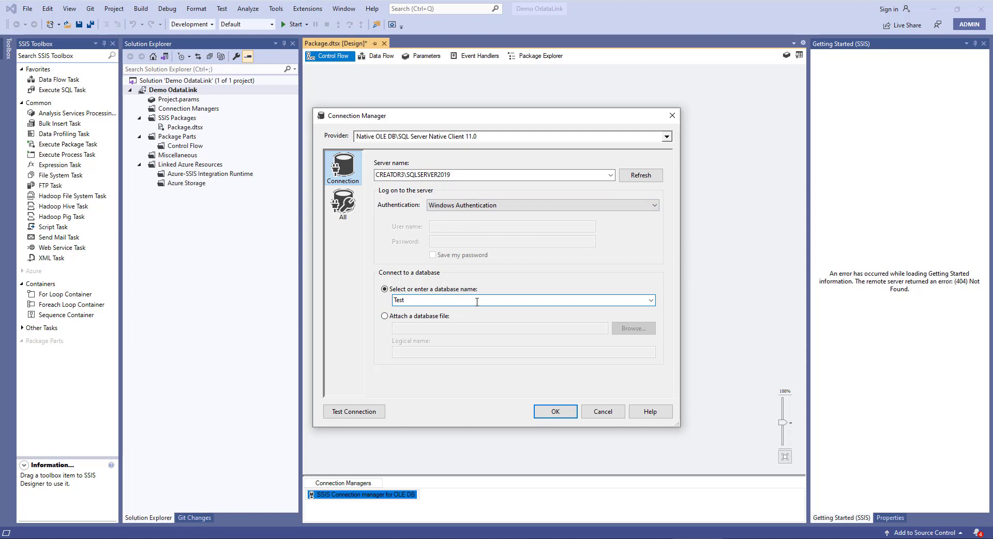
pyautogui.click(353, 411)
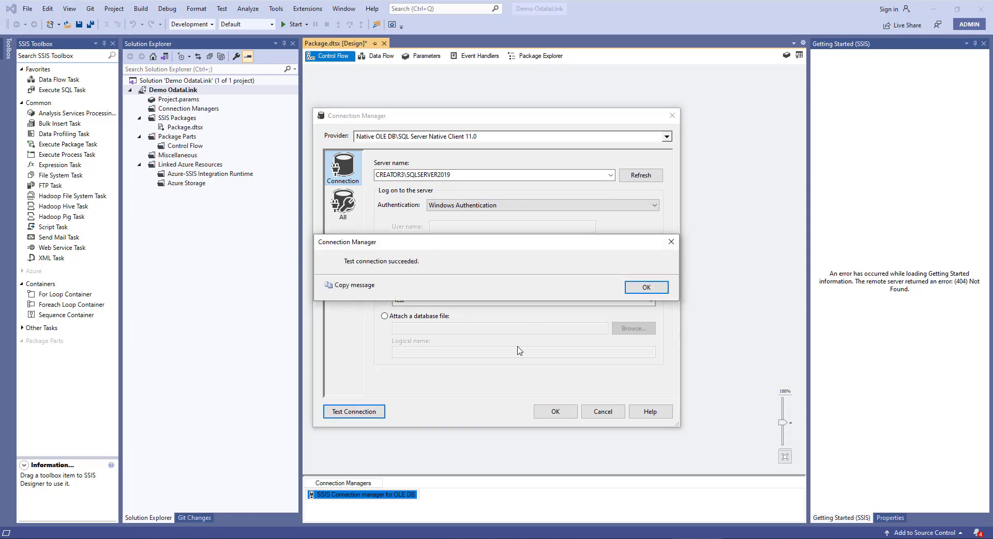
pyautogui.click(645, 287)
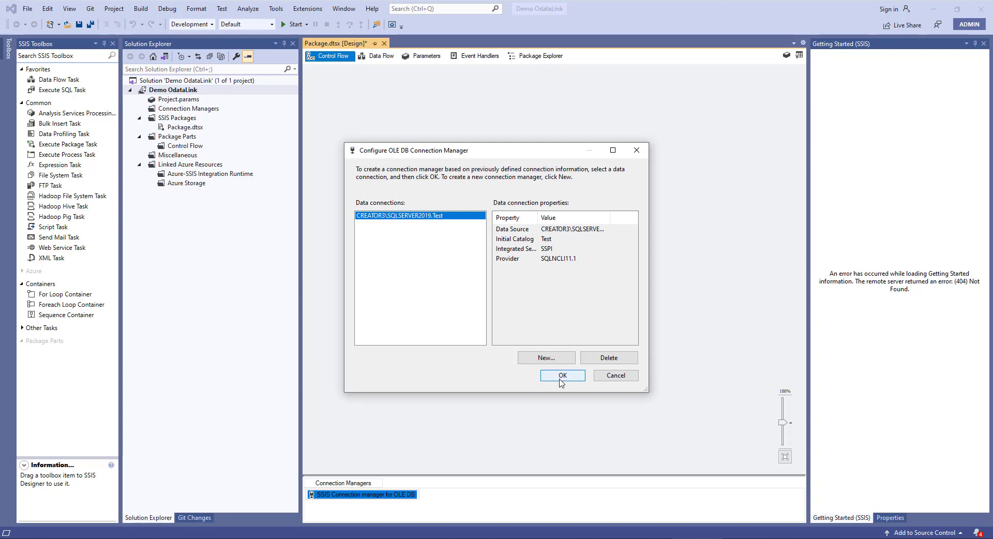
pyautogui.click(561, 375)
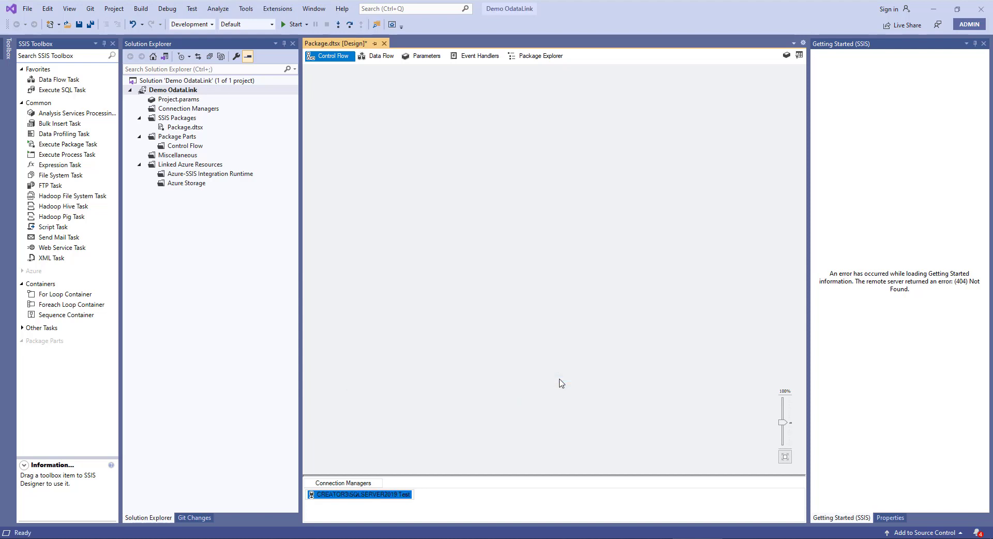
pyautogui.moveTo(405, 158)
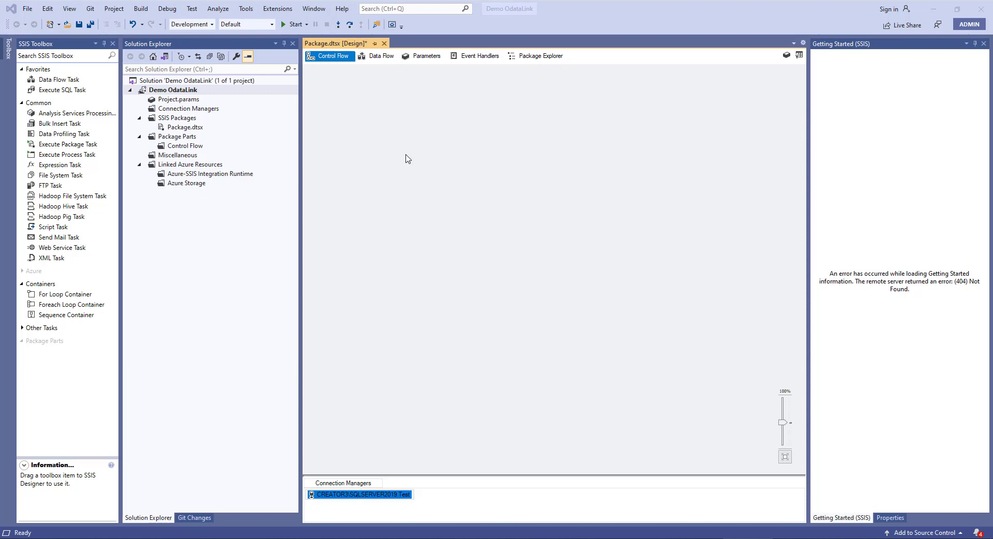
pyautogui.moveTo(379, 332)
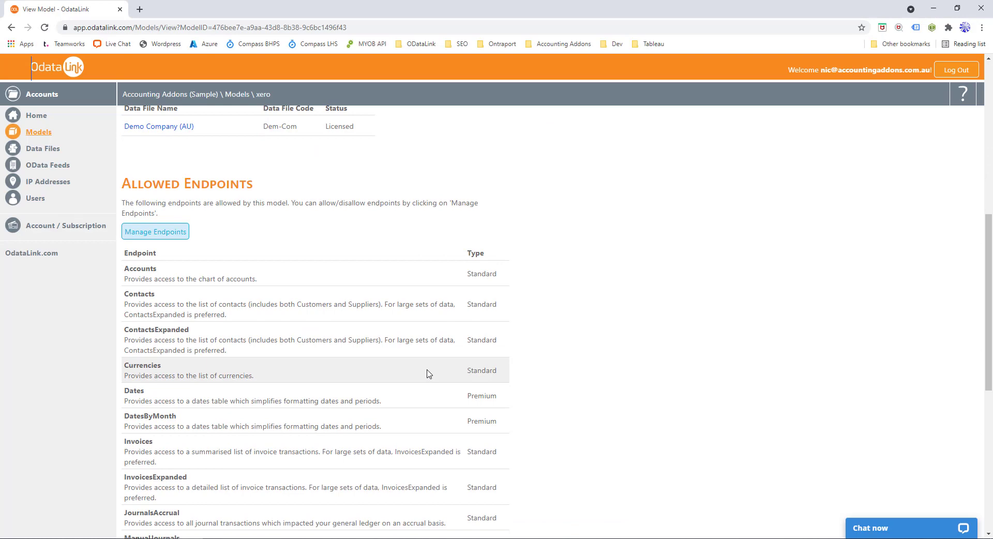
# Copy the Demo Company (AU) OData feed address from the xero model page.
pyautogui.scroll(-3)
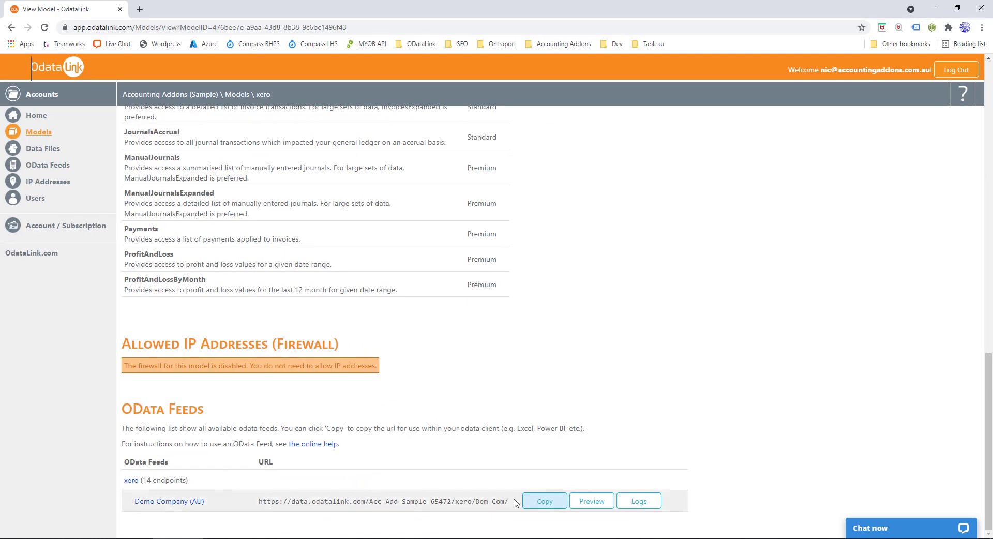
pyautogui.click(543, 501)
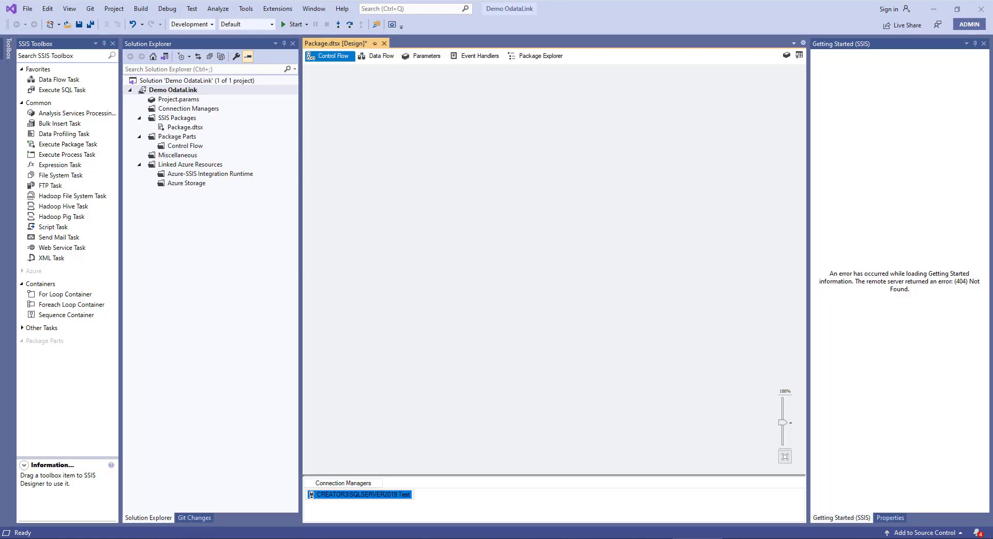
# Add an OData connection manager named OdataLink using the copied Demo Company feed URL.
pyautogui.rightClick(360, 494)
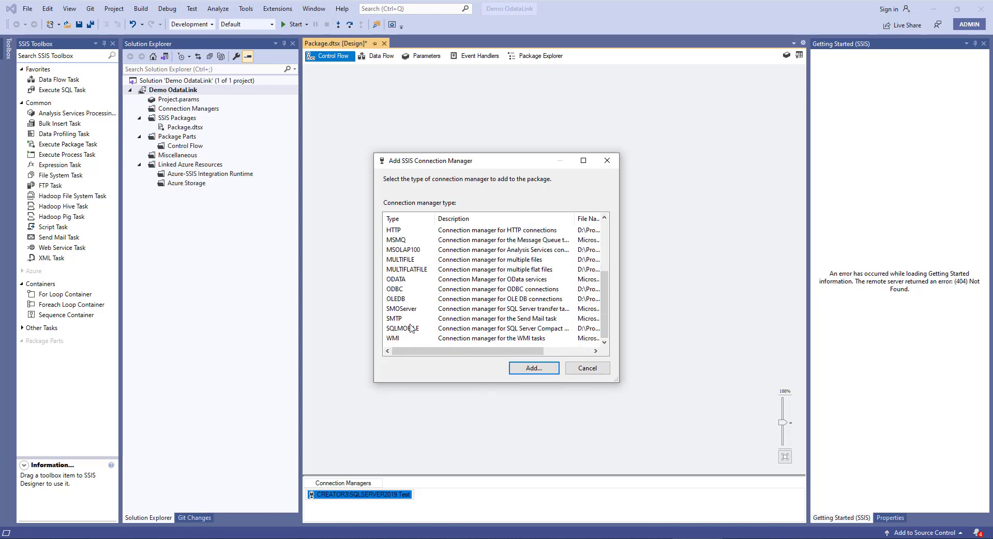
pyautogui.click(396, 279)
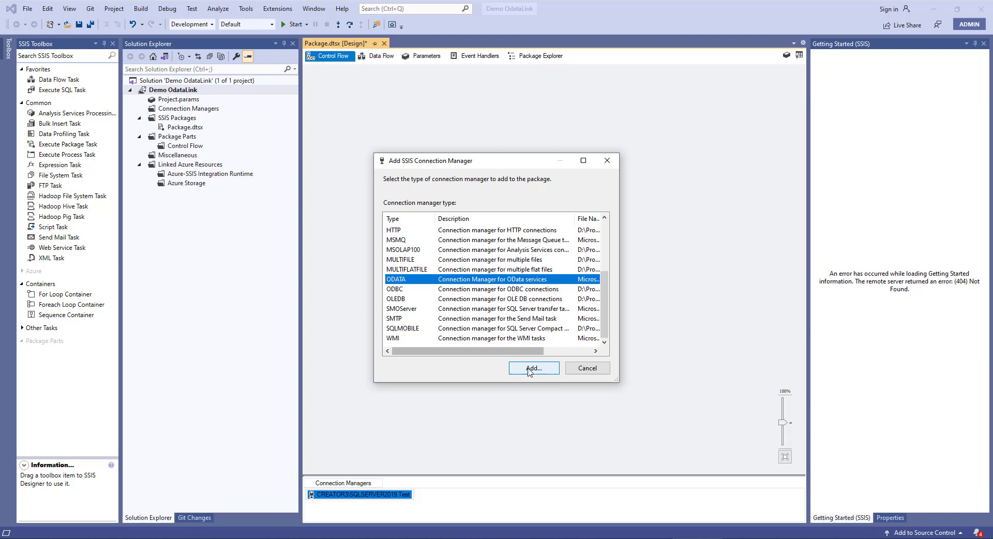
pyautogui.click(533, 368)
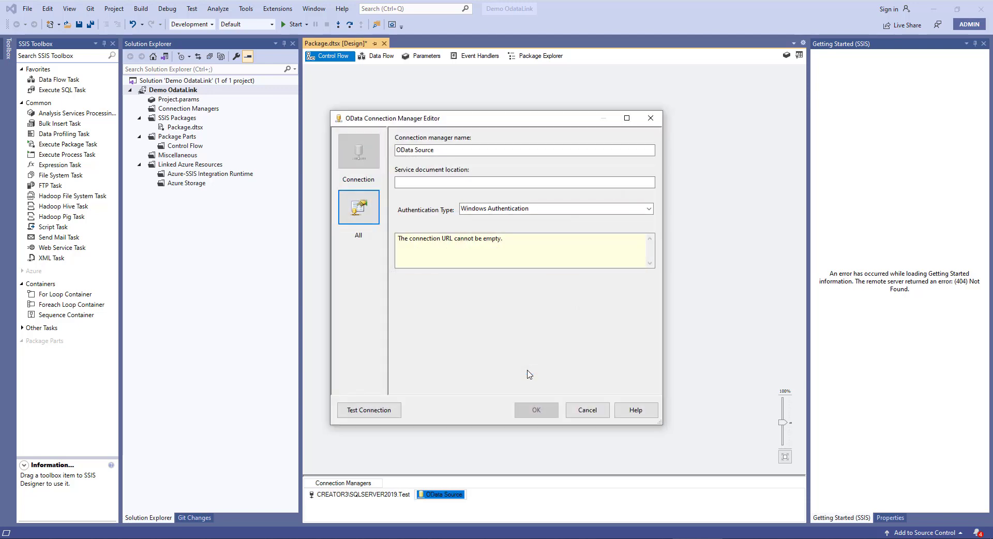
pyautogui.click(523, 150)
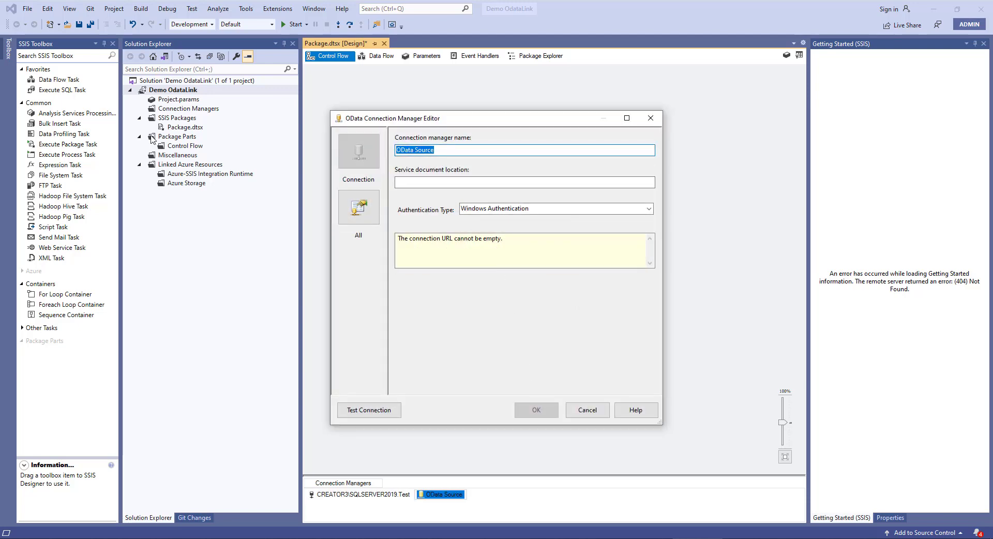
pyautogui.write('OdataLink')
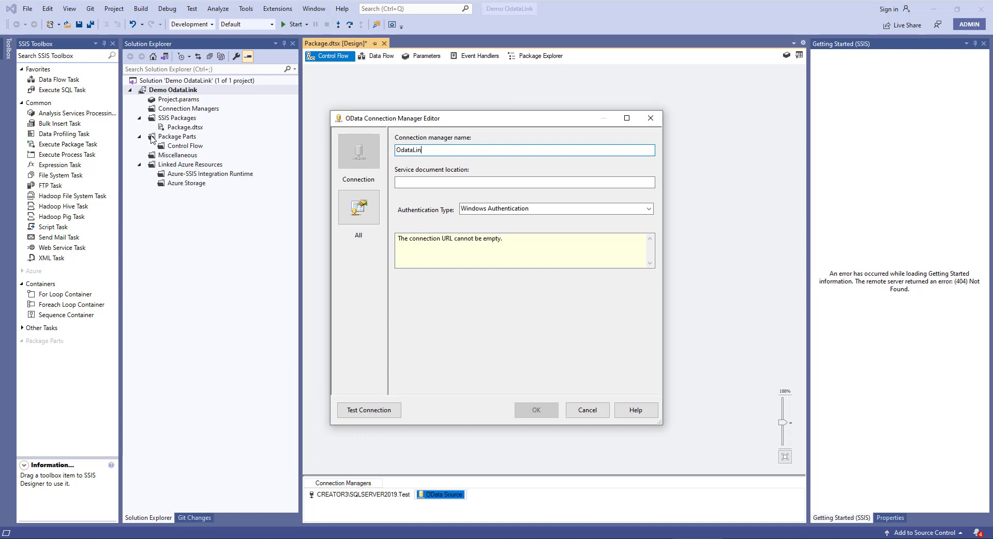
pyautogui.write('https://data.odatalink.com/Acc-Add-Sample-65472/xero/Dem-Com/')
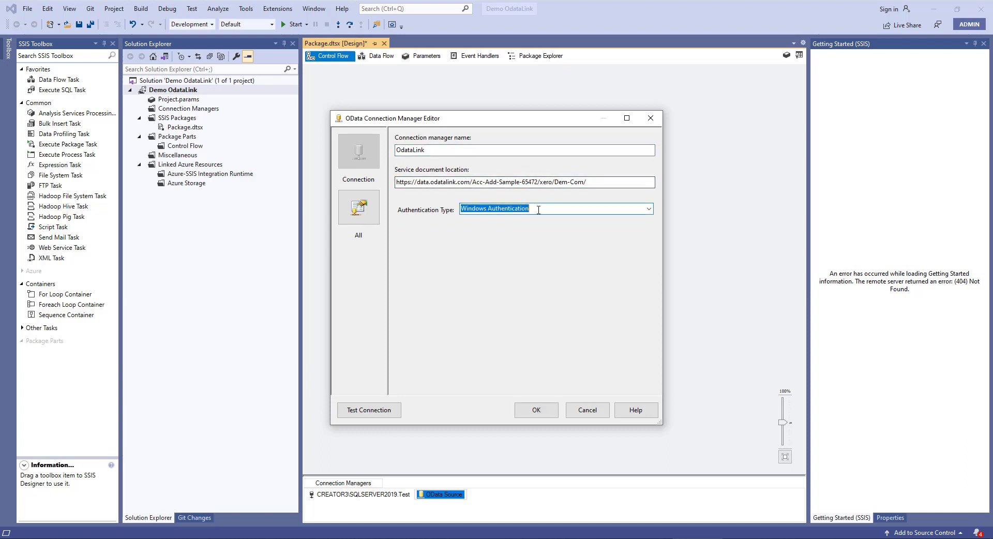
pyautogui.click(649, 209)
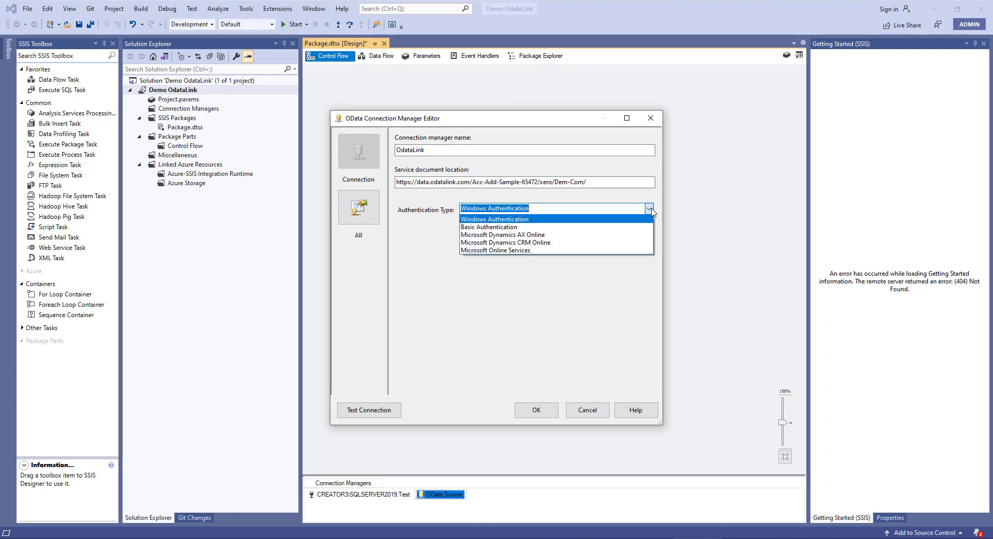
pyautogui.moveTo(556, 222)
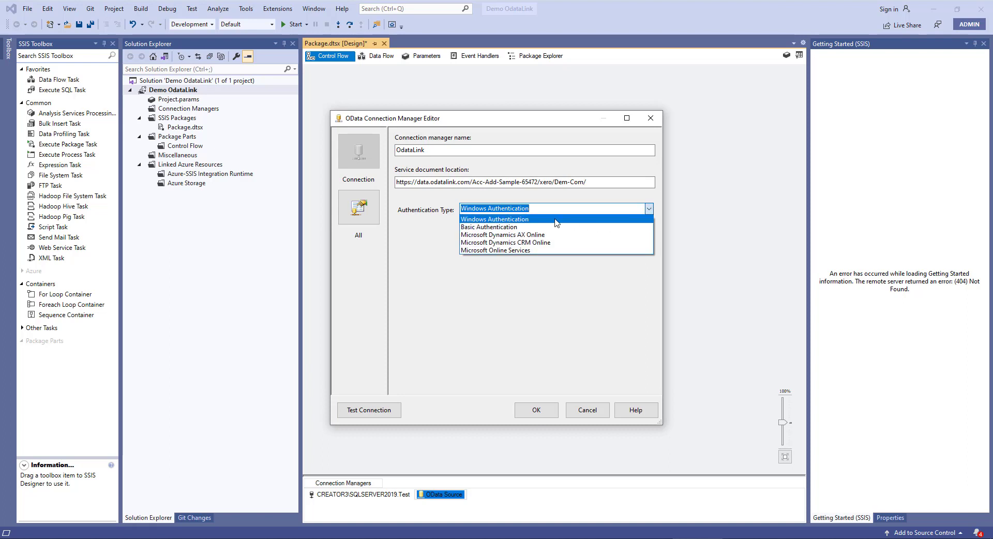
pyautogui.click(488, 227)
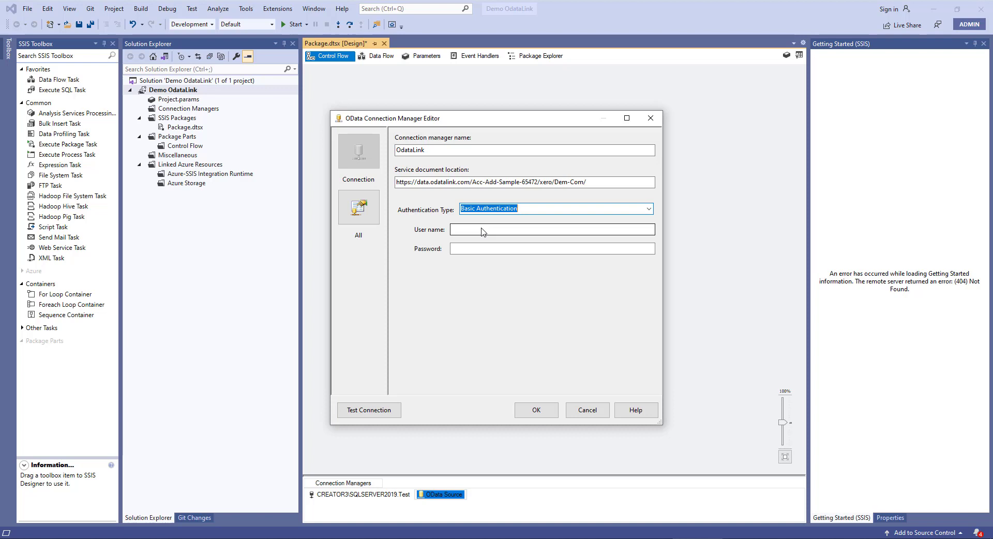
pyautogui.click(551, 229)
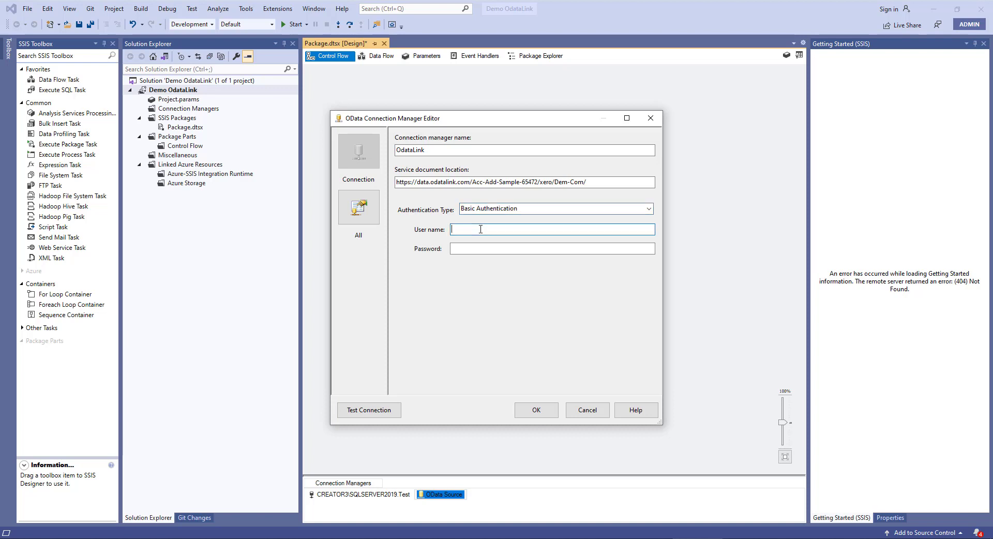
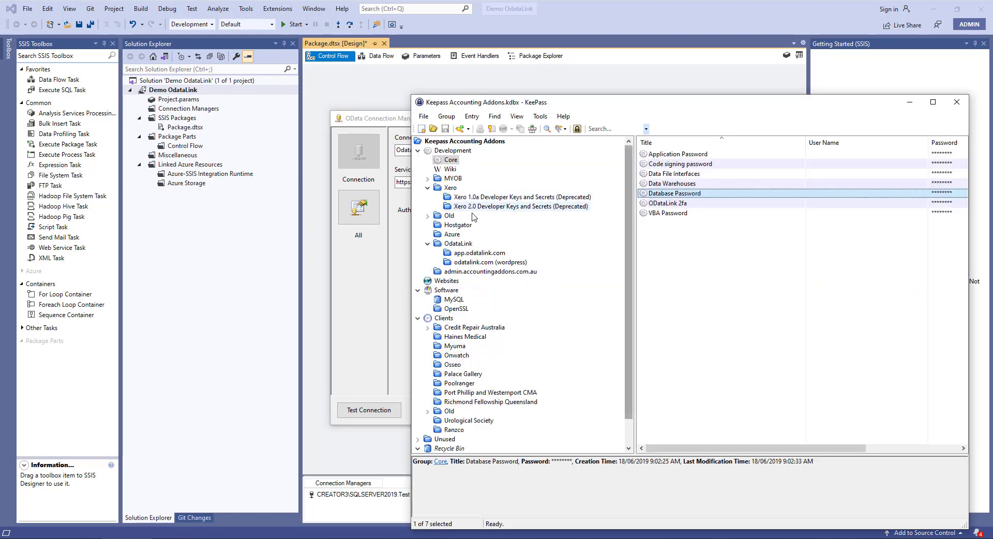
pyautogui.click(479, 251)
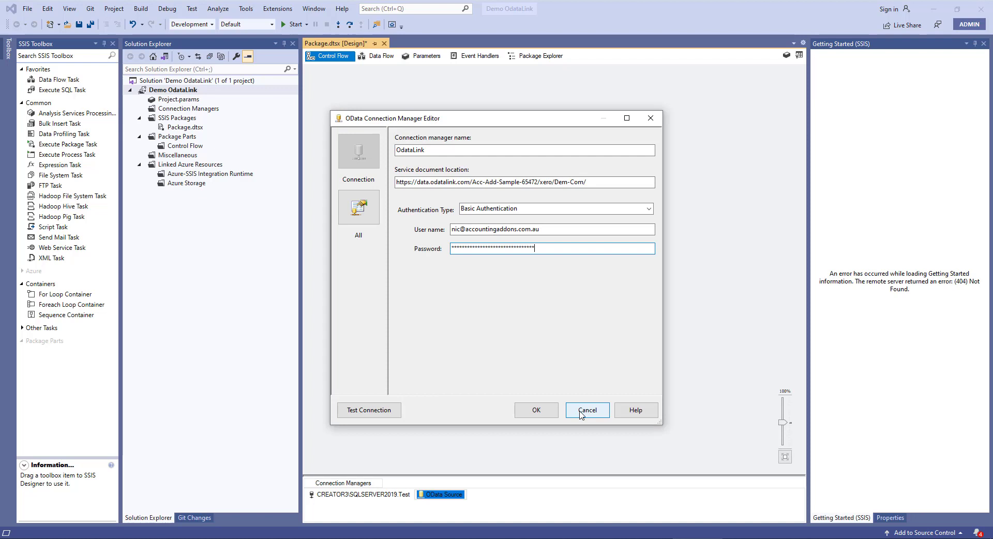
# Test the OdataLink OData connection successfully and close its editor with OK.
pyautogui.click(368, 409)
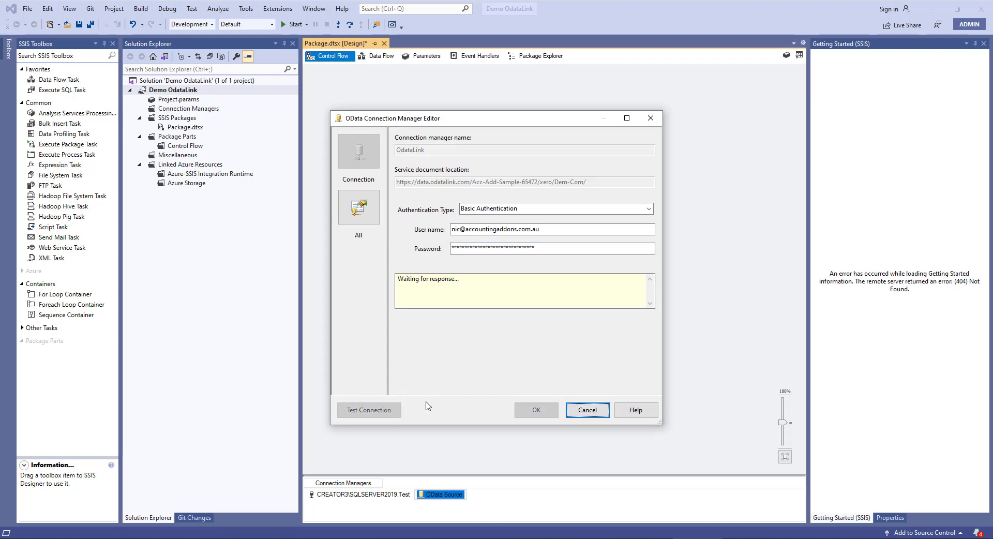
pyautogui.click(369, 409)
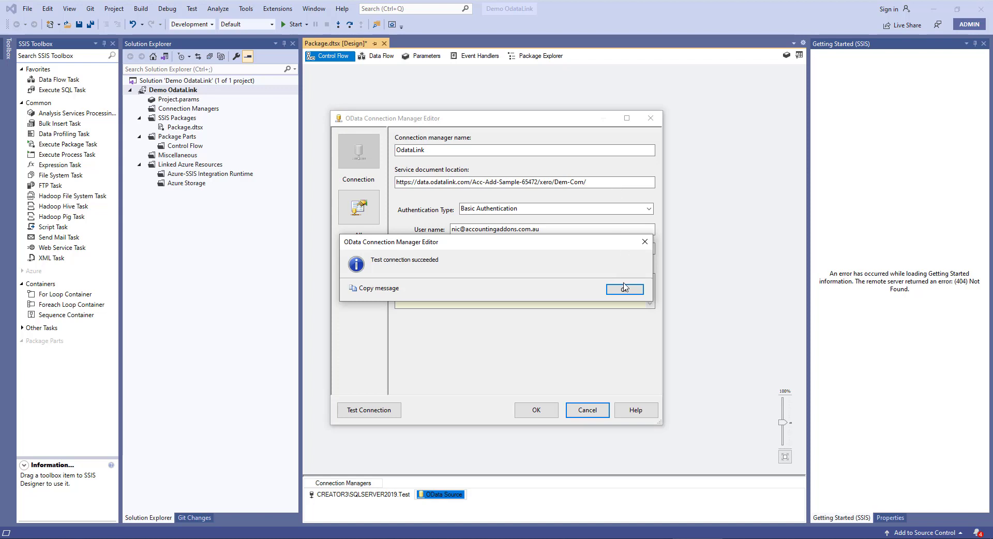
pyautogui.click(623, 288)
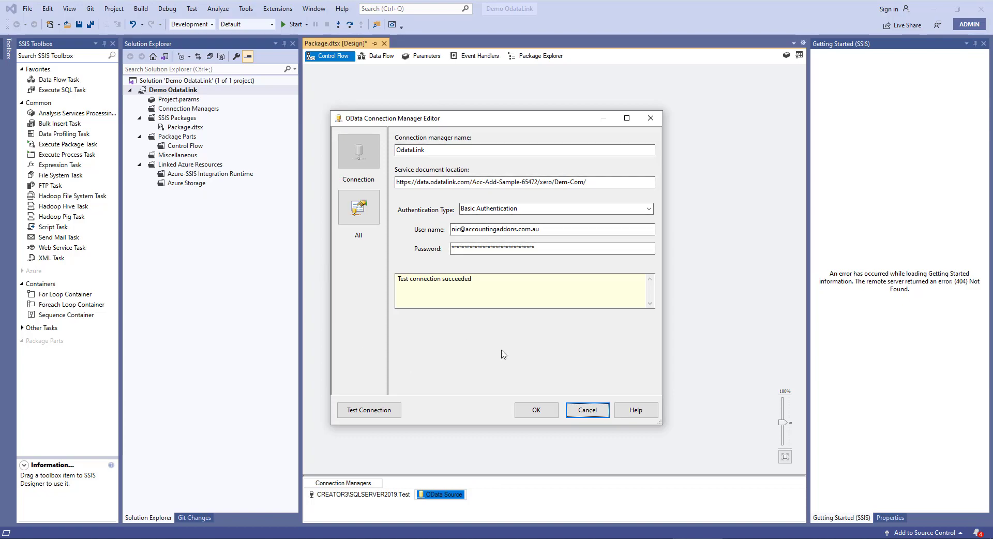
pyautogui.click(535, 410)
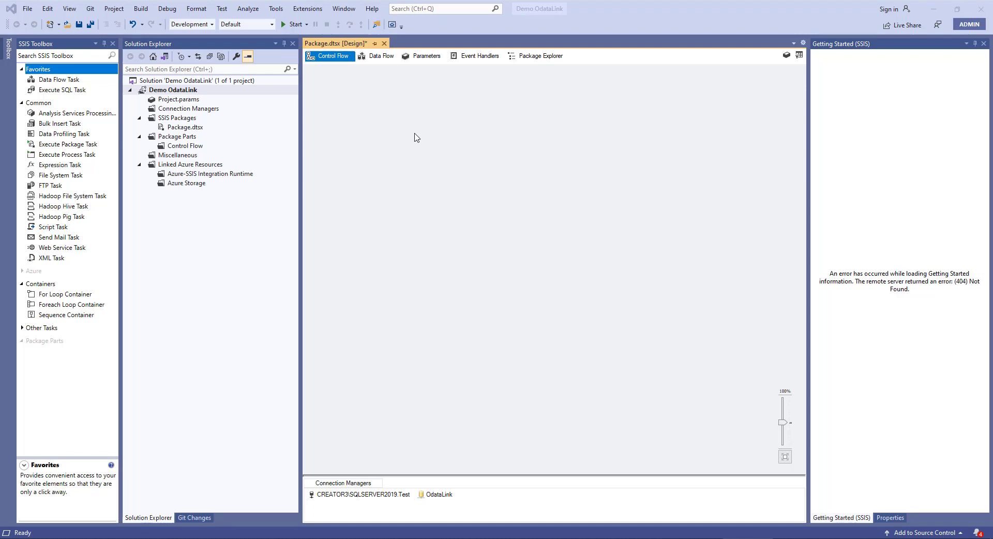
# Drop a Data Flow Task from the SSIS Toolbox onto the Control Flow canvas and open its data flow.
pyautogui.click(59, 79)
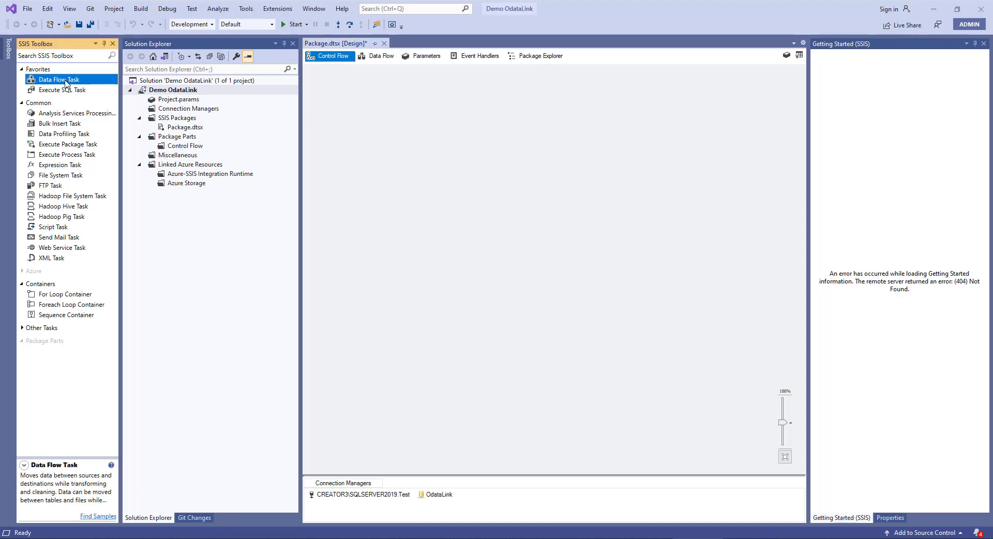
pyautogui.moveTo(59, 79); pyautogui.dragTo(479, 237)
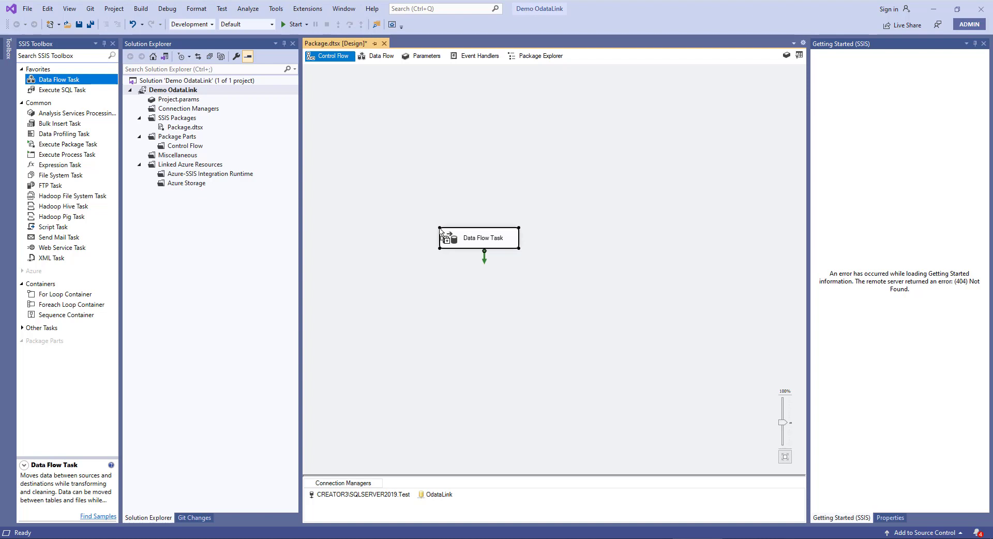
pyautogui.moveTo(548, 211)
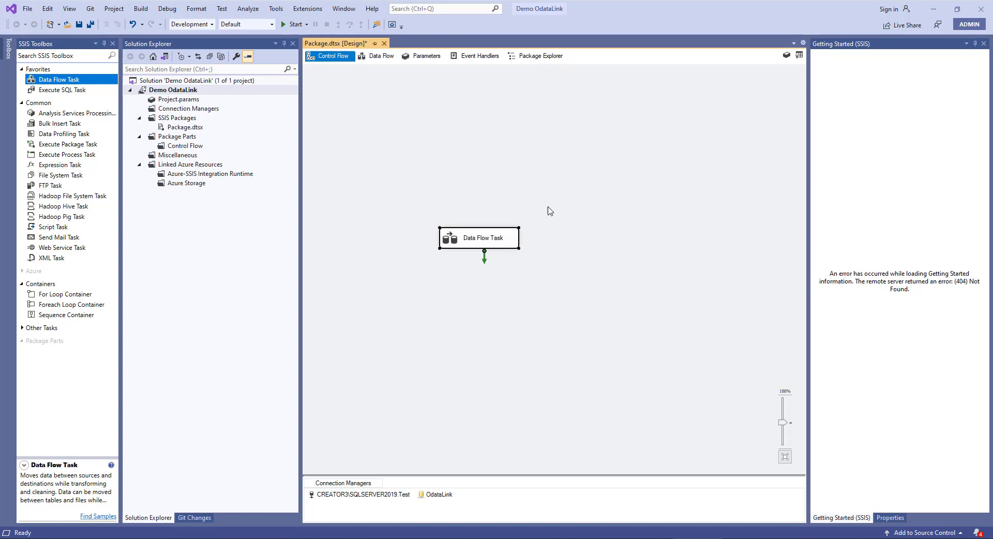
pyautogui.moveTo(494, 209)
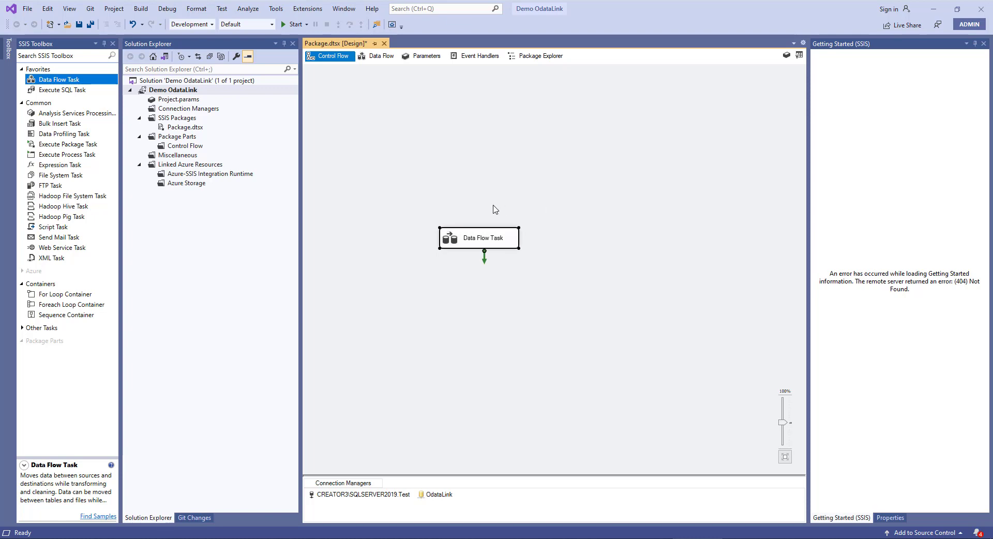
pyautogui.click(380, 55)
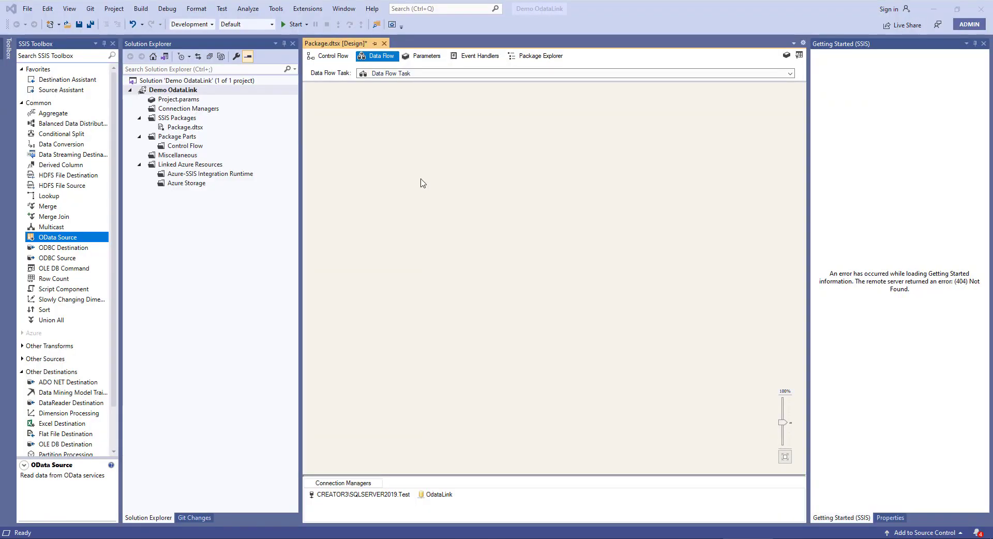
pyautogui.moveTo(93, 239)
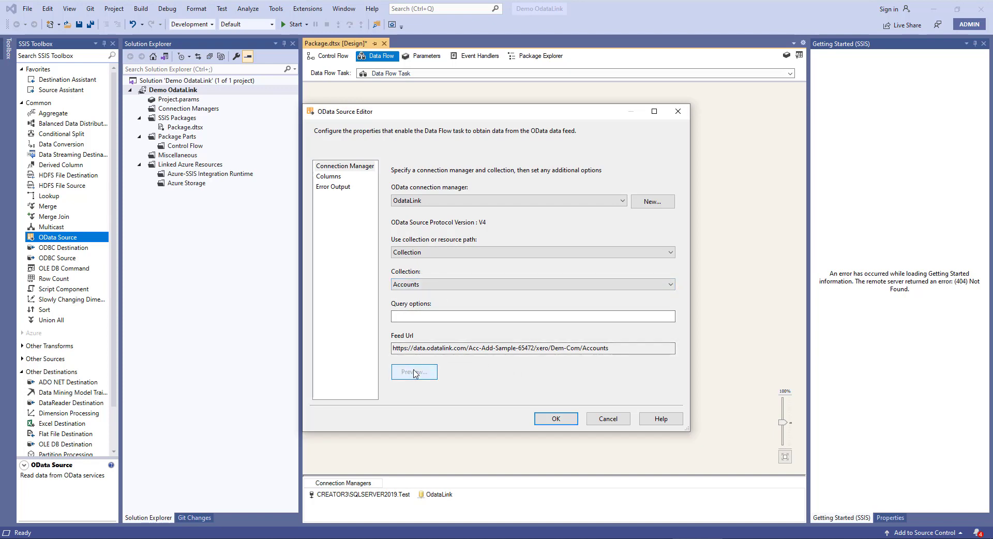
# Preview the OData Source's Accounts rows, close the preview, and confirm the source settings.
pyautogui.click(413, 372)
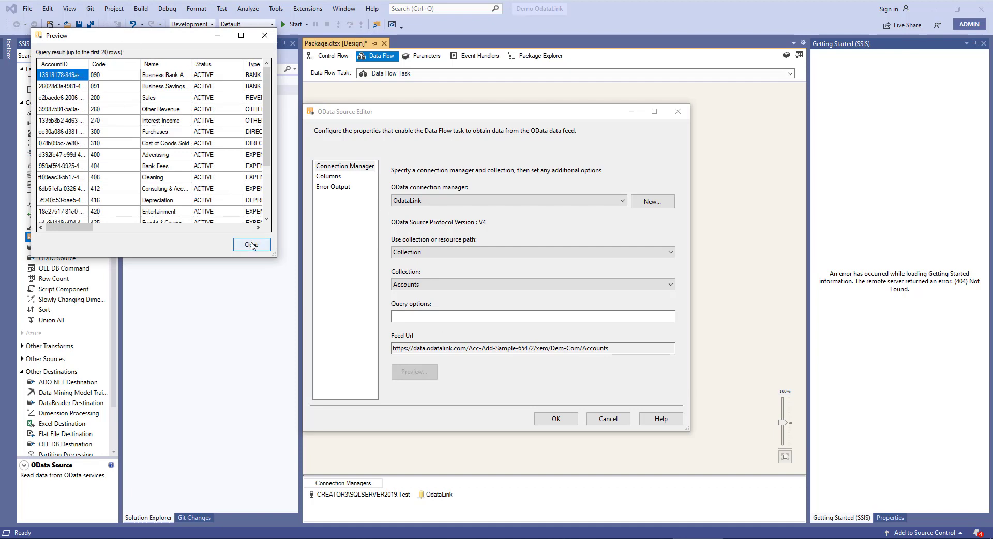
pyautogui.click(251, 245)
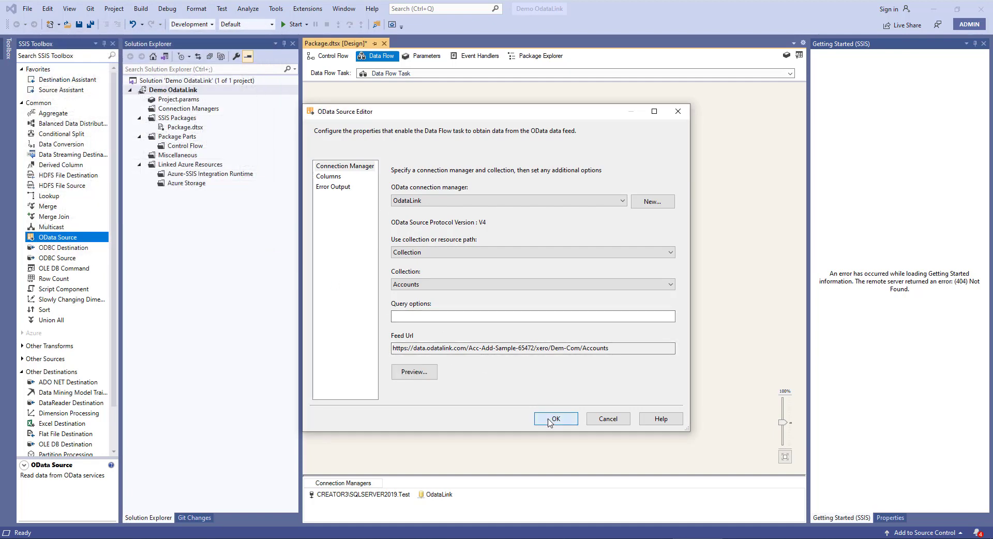
pyautogui.click(555, 419)
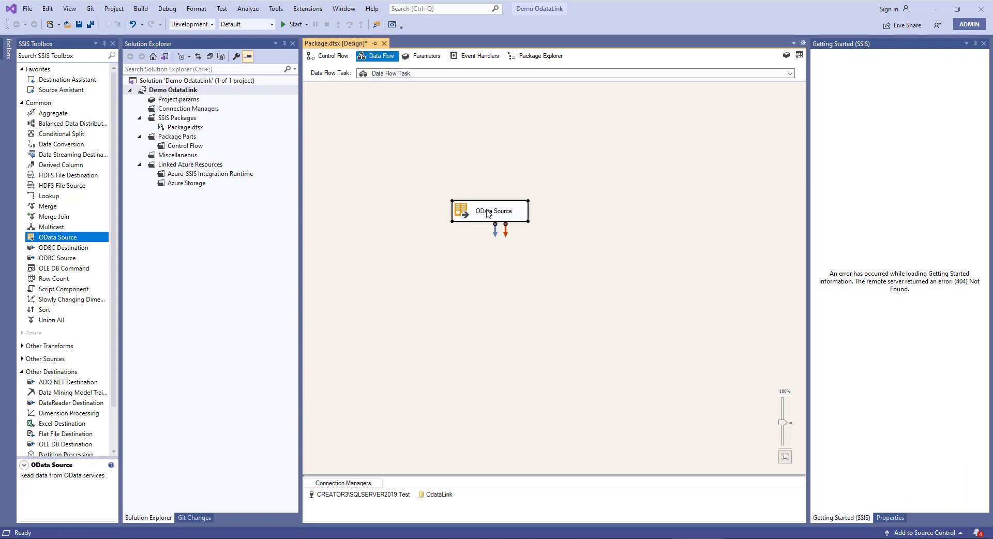
# Rename the data flow's OData Source to OdataLink_Accounts.
pyautogui.rightClick(489, 210)
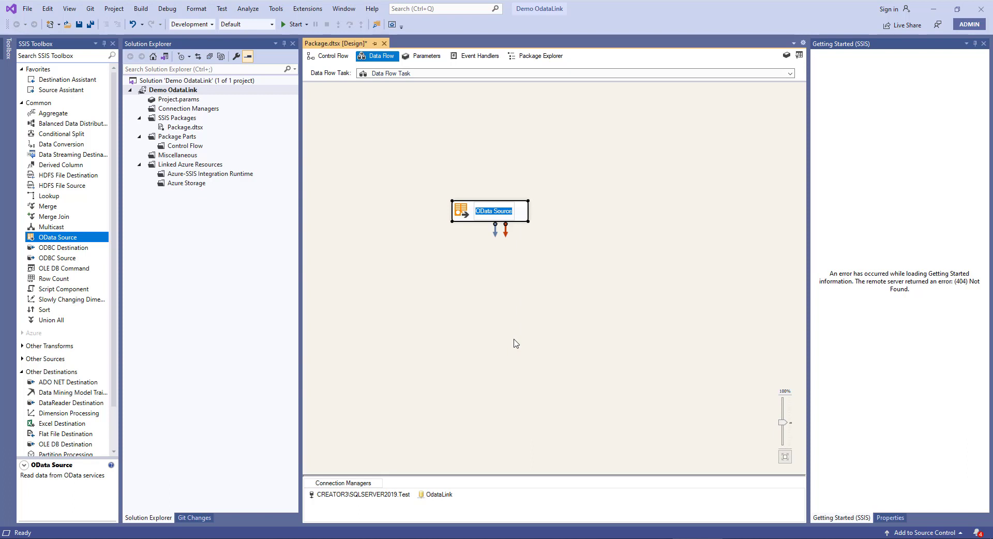
pyautogui.write('OdataLink')
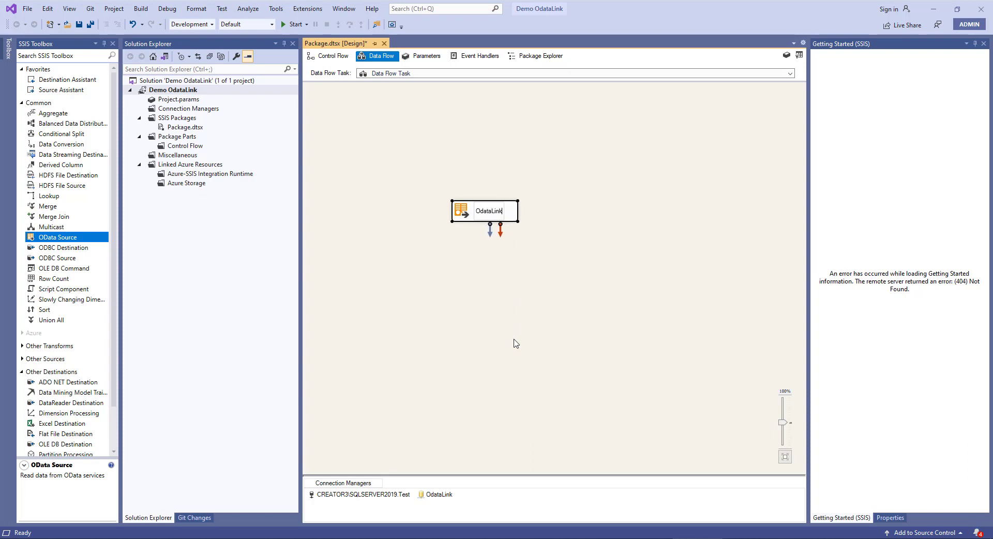
pyautogui.write('_Ad')
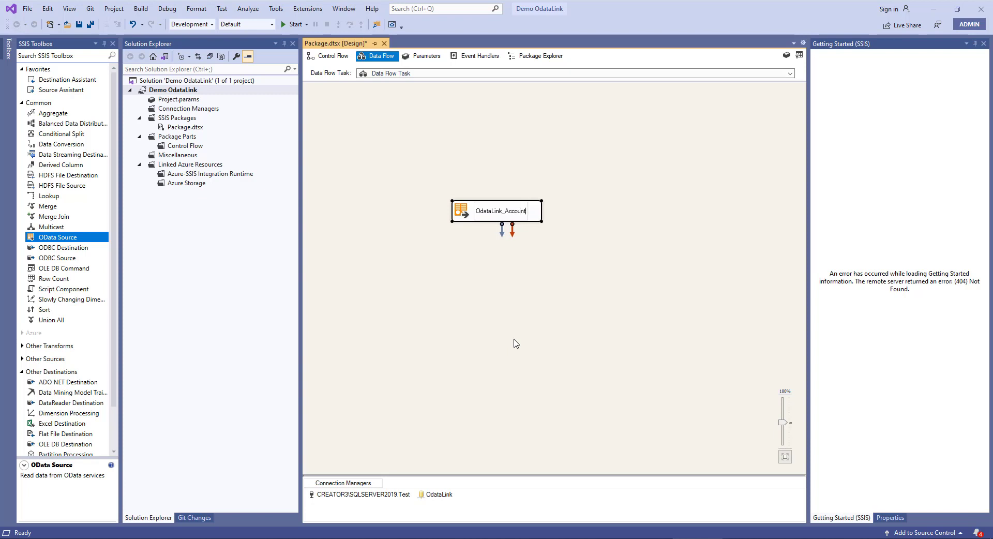
pyautogui.click(541, 239)
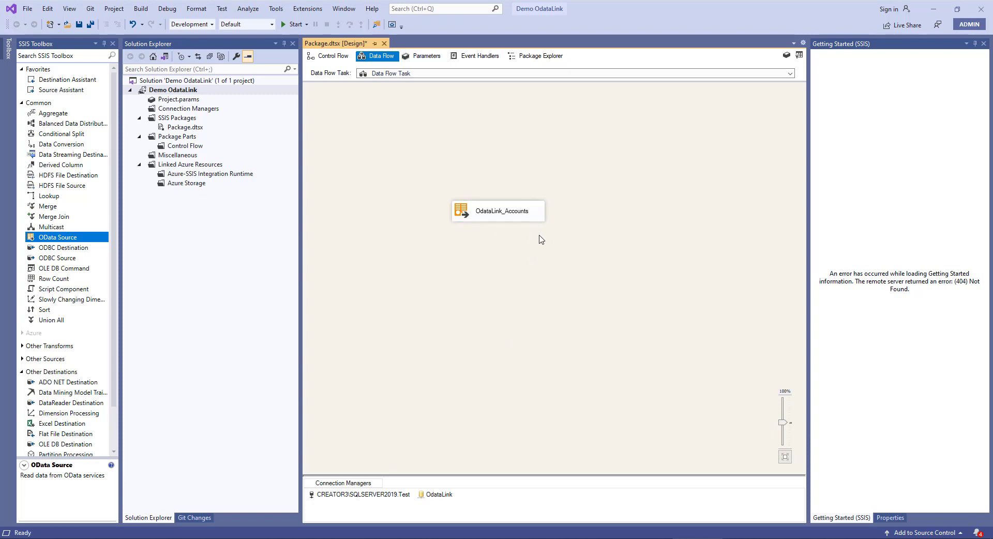
pyautogui.moveTo(443, 221)
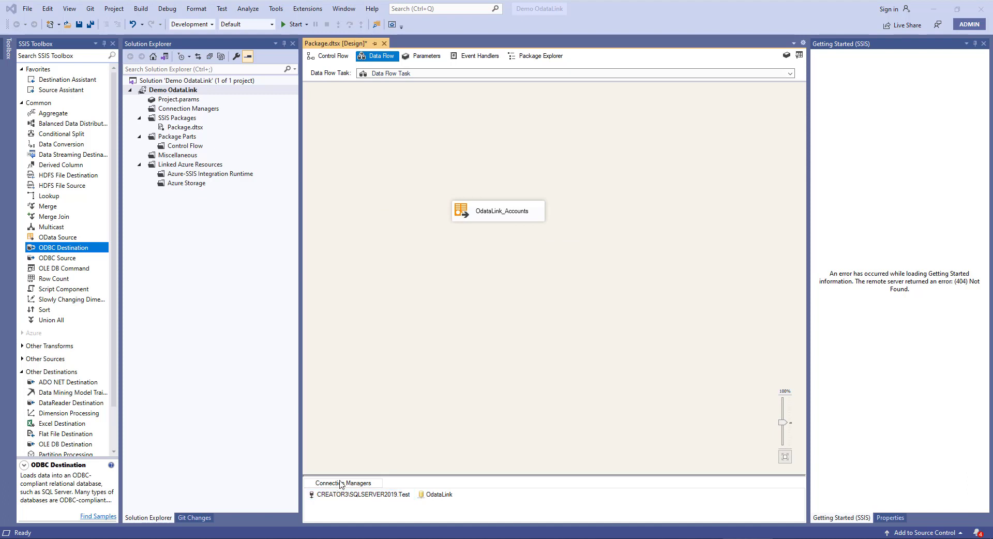
# Place an OLE DB Destination from Other Destinations below OdataLink_Accounts on the data flow.
pyautogui.click(66, 443)
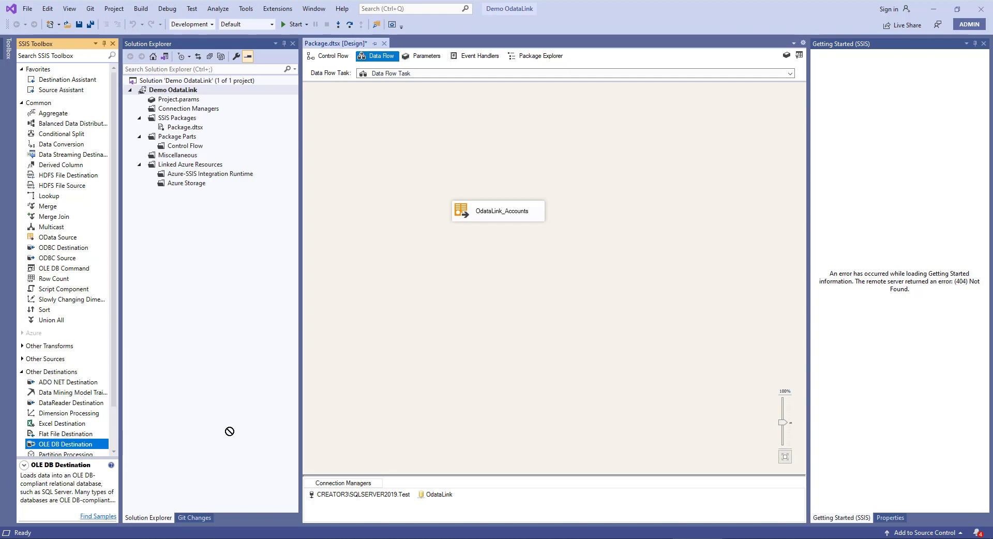
pyautogui.moveTo(63, 443); pyautogui.dragTo(538, 255)
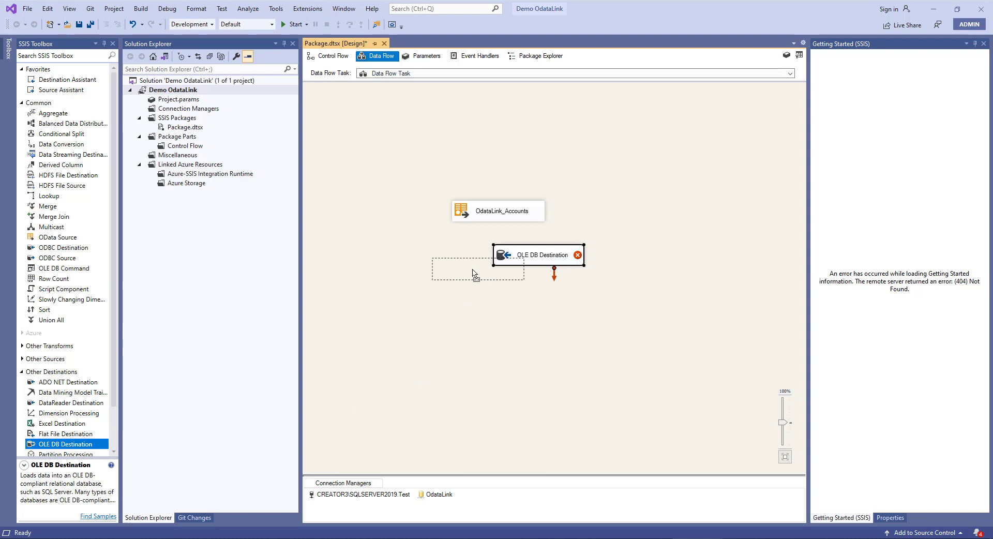
pyautogui.moveTo(537, 254); pyautogui.dragTo(479, 266)
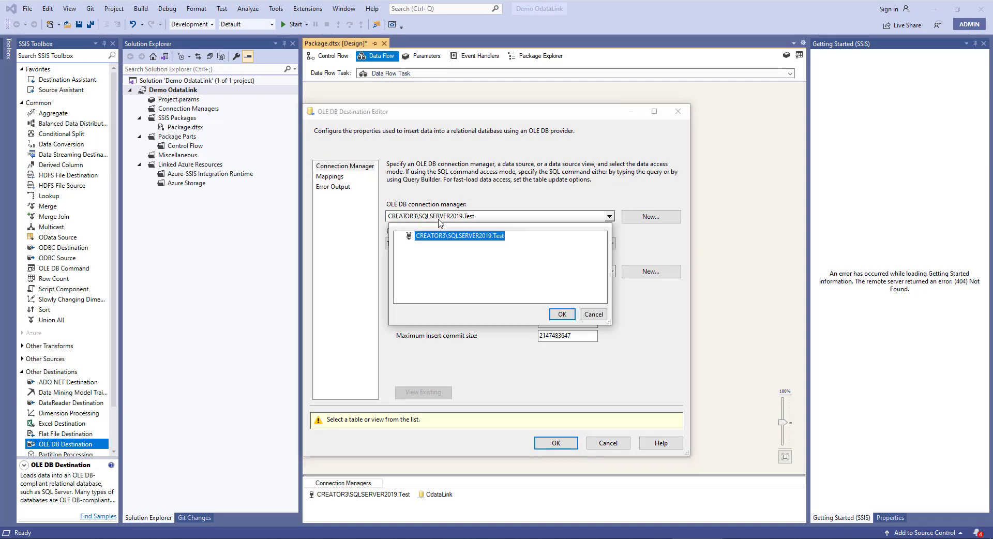
pyautogui.moveTo(589, 199)
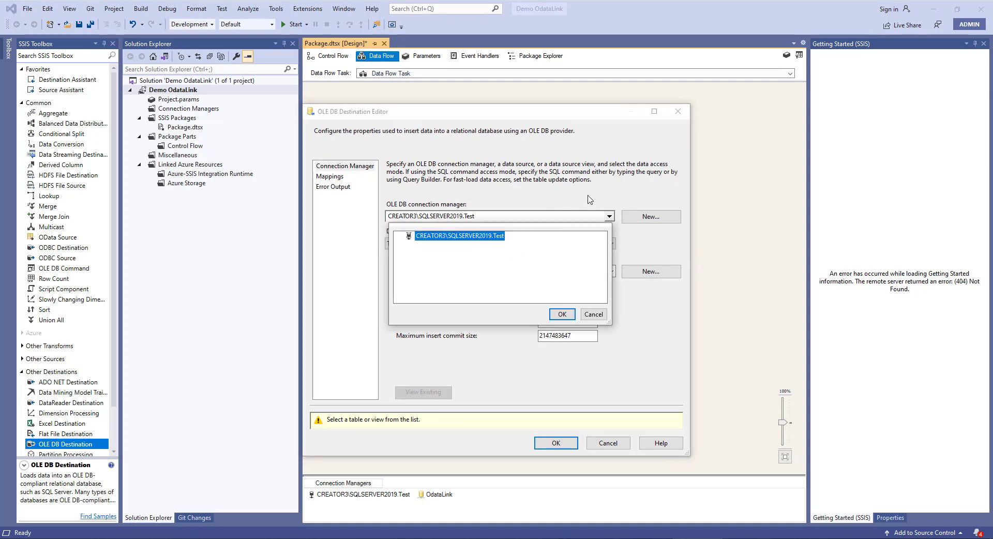
# Point the destination at a new table named Xero_Accounts on the Test connection.
pyautogui.click(561, 314)
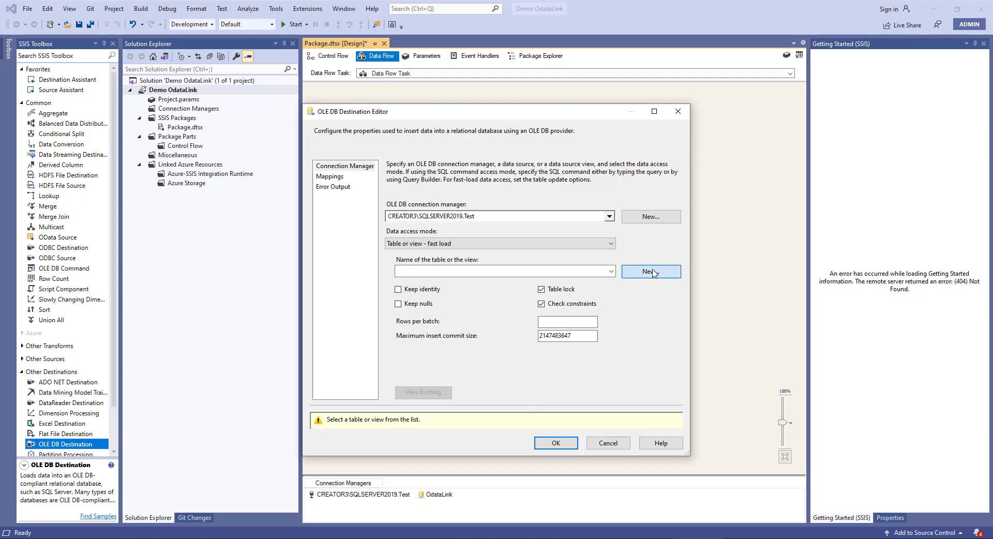
pyautogui.click(651, 271)
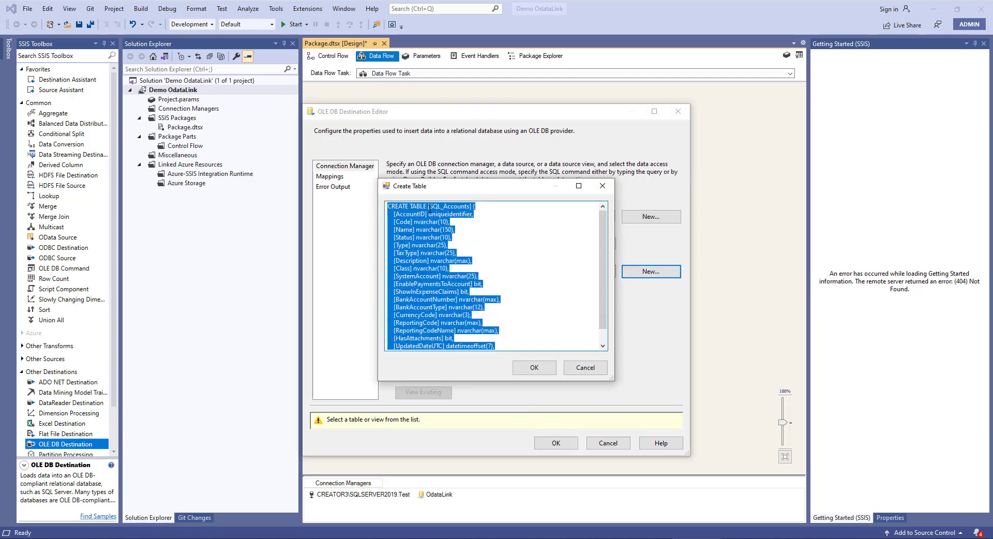
pyautogui.click(437, 206)
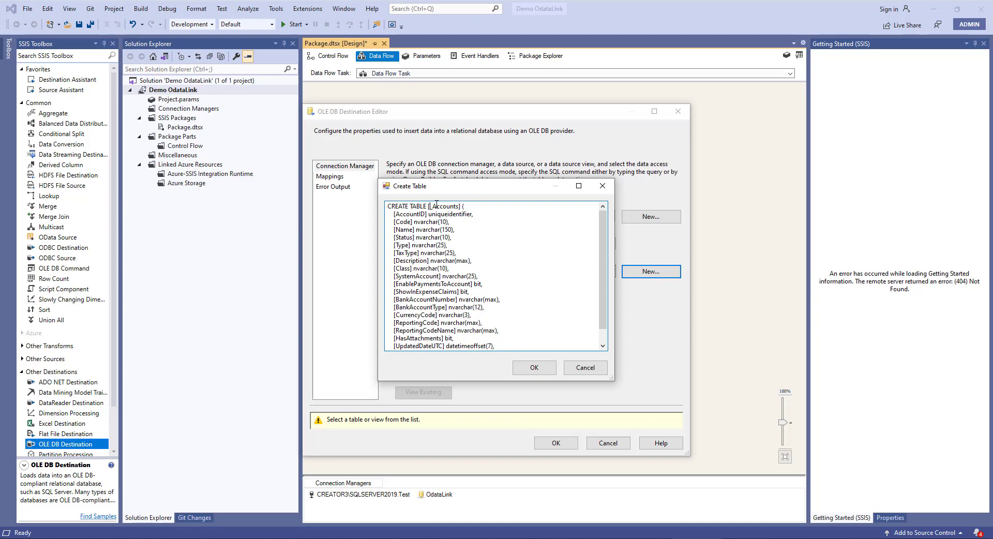
pyautogui.write('Xero_')
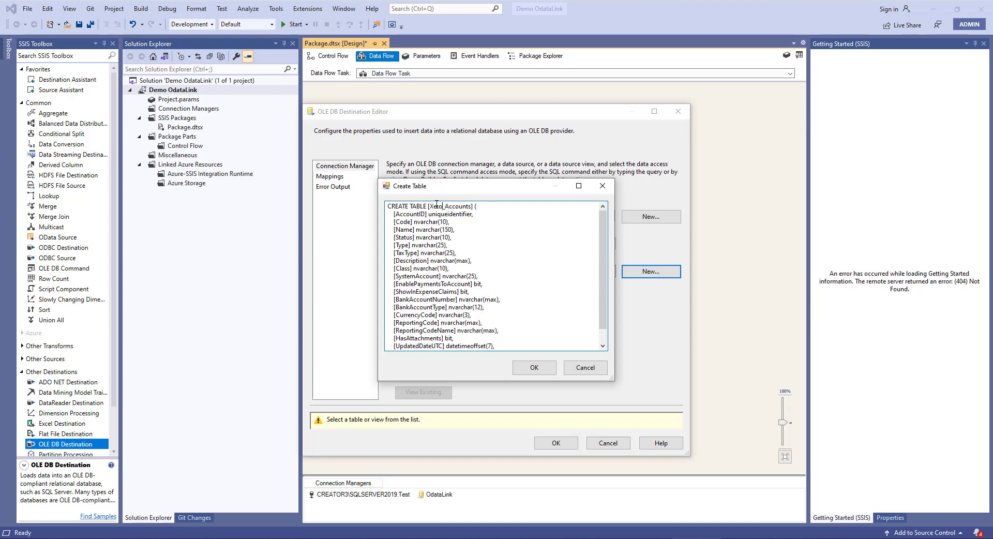
pyautogui.click(533, 367)
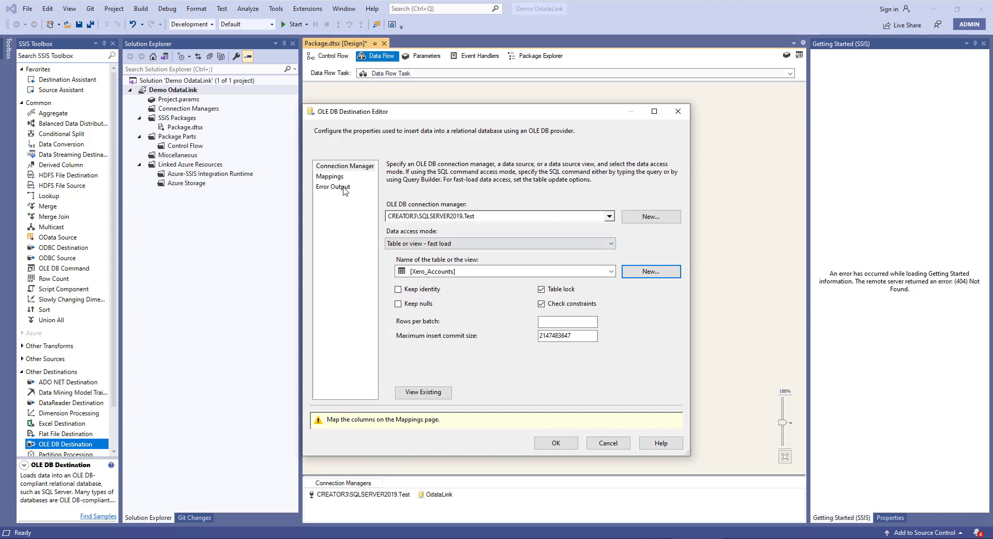
# Review the column mappings from OdataLink_Accounts and accept the destination settings.
pyautogui.click(329, 176)
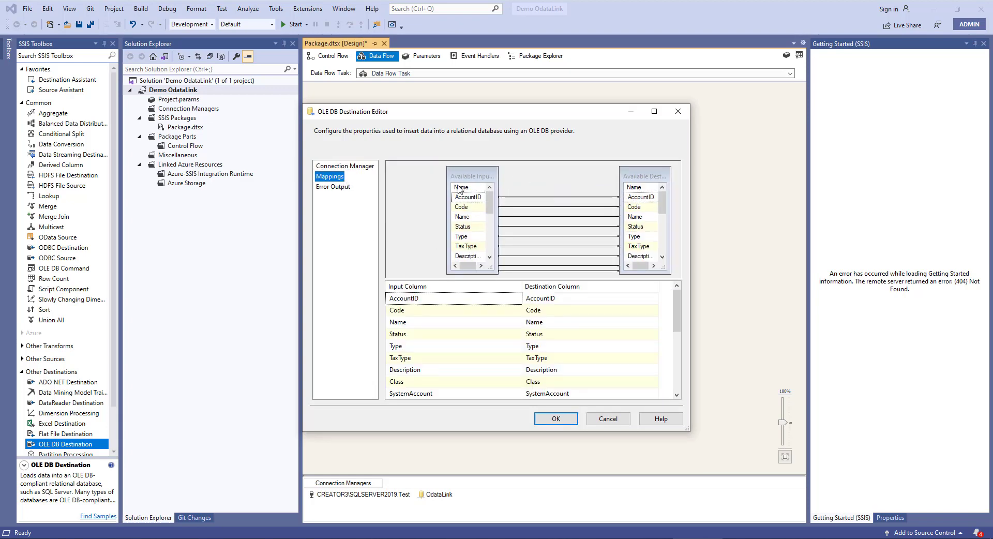
pyautogui.click(555, 417)
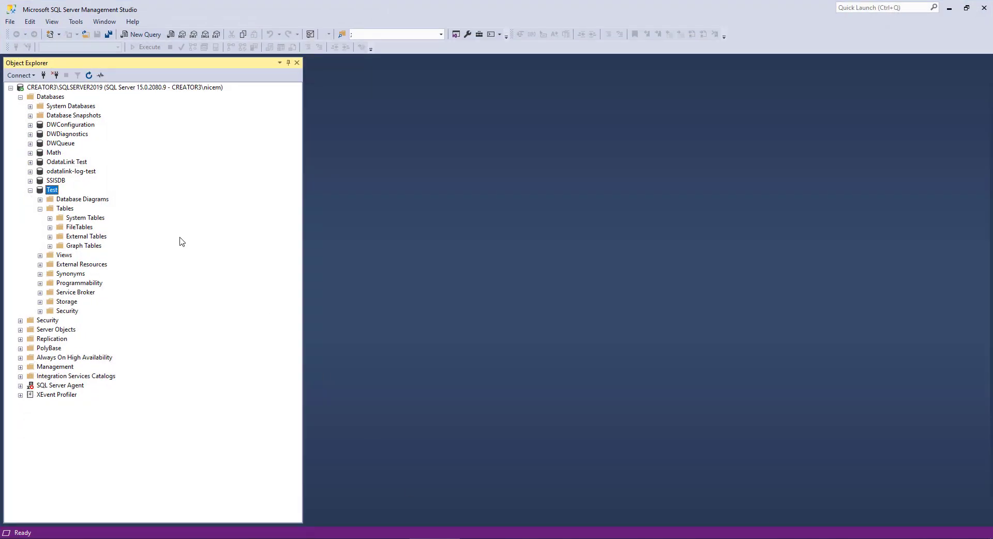
pyautogui.click(40, 209)
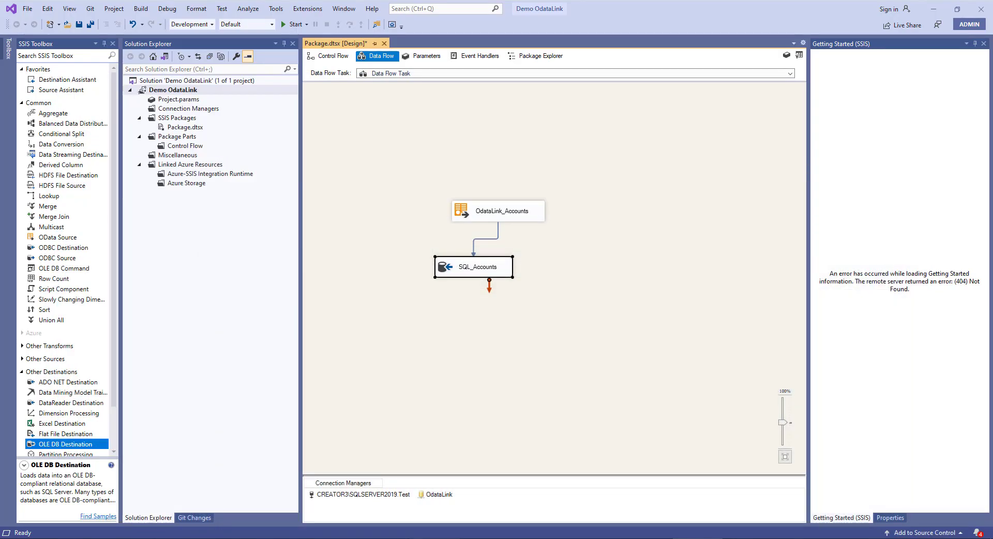
# Click an empty area of the Data Flow canvas to deselect the destination.
pyautogui.click(501, 357)
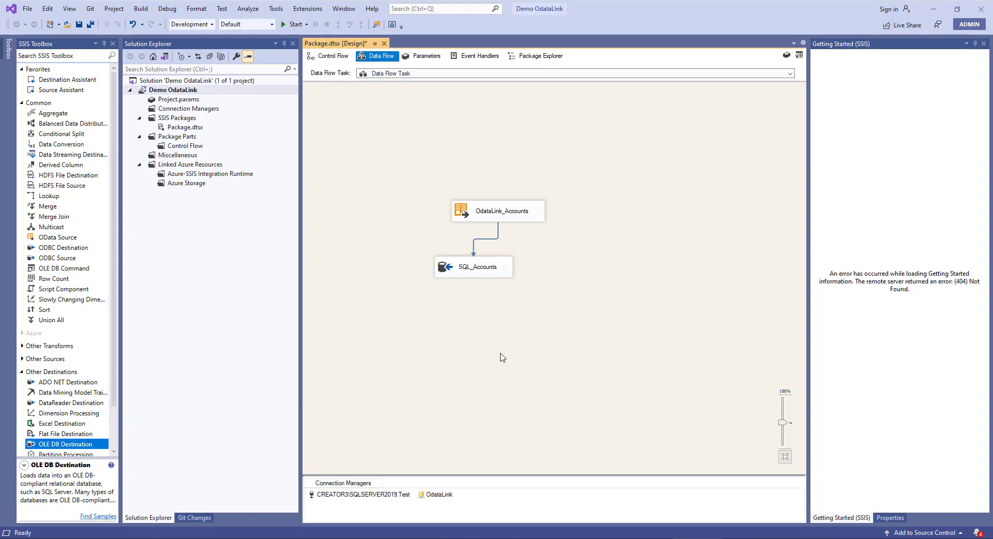
pyautogui.moveTo(484, 208)
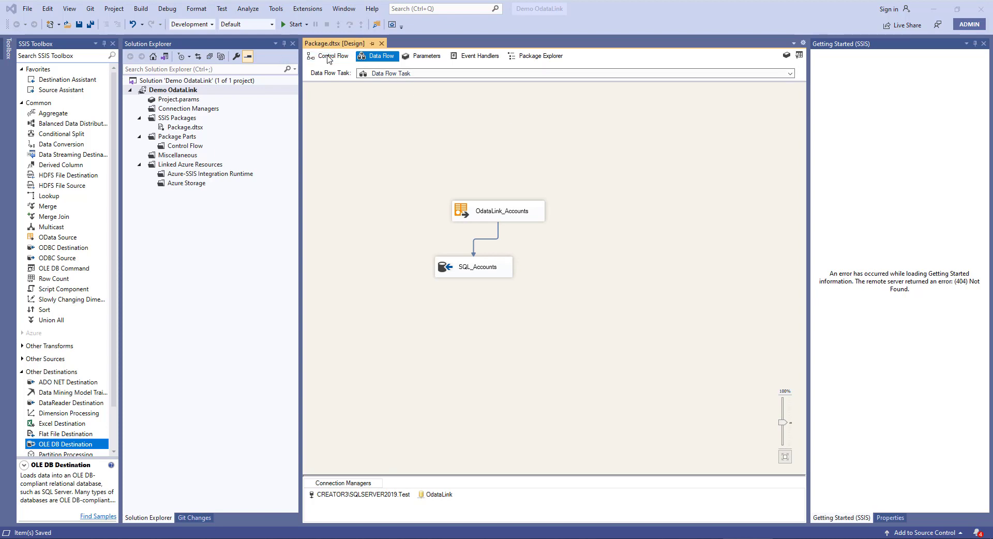
# Add an Execute SQL Task above the Data Flow Task on the control flow.
pyautogui.click(330, 56)
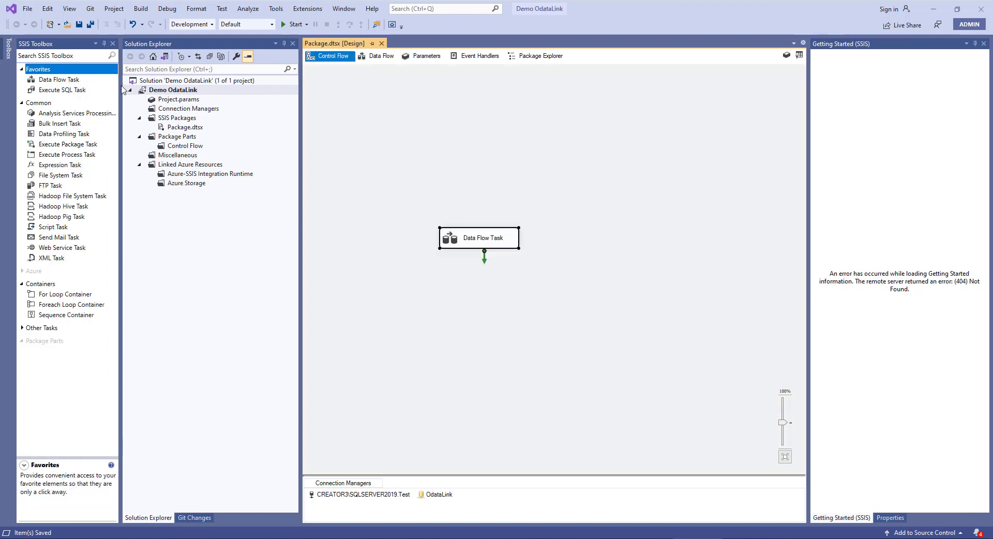
pyautogui.click(62, 89)
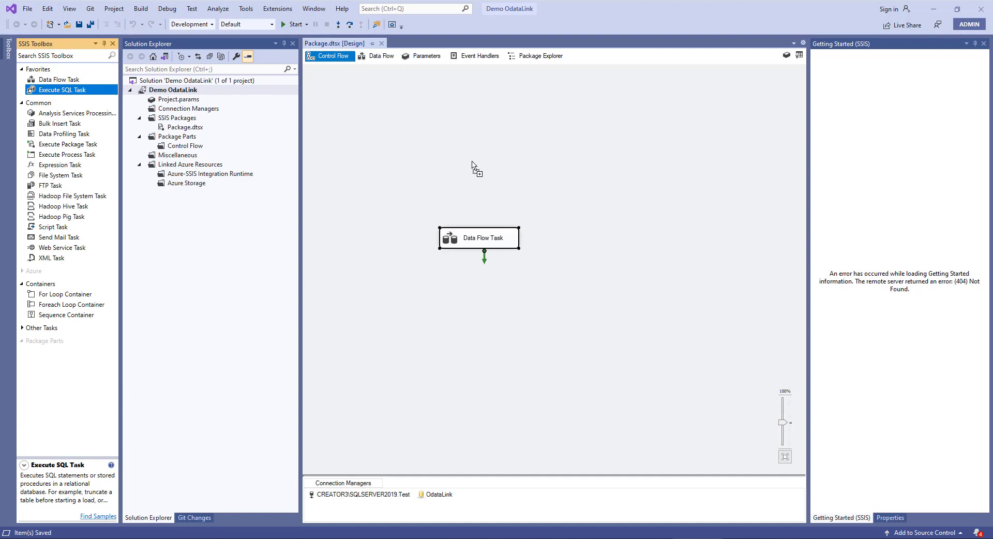
pyautogui.moveTo(62, 89); pyautogui.dragTo(498, 169)
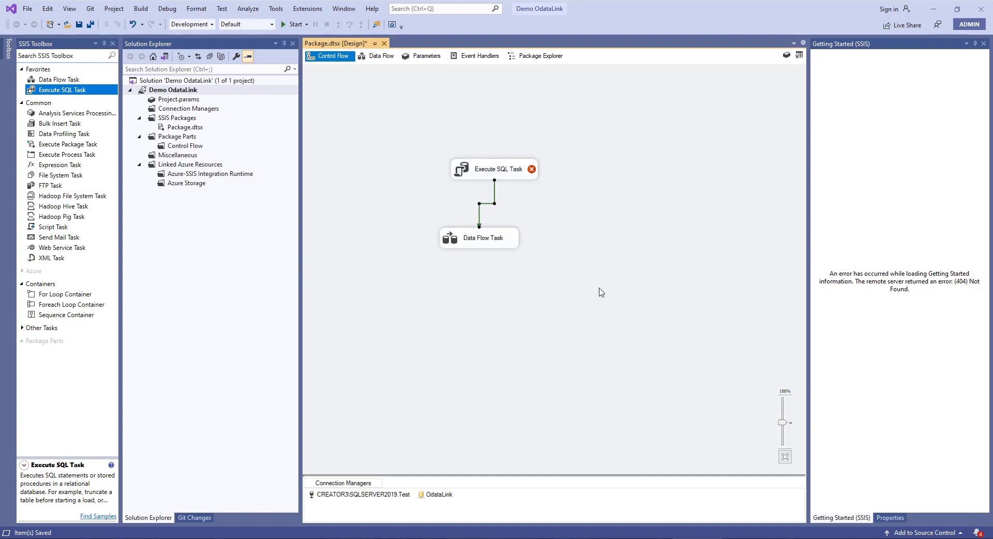
pyautogui.doubleClick(494, 168)
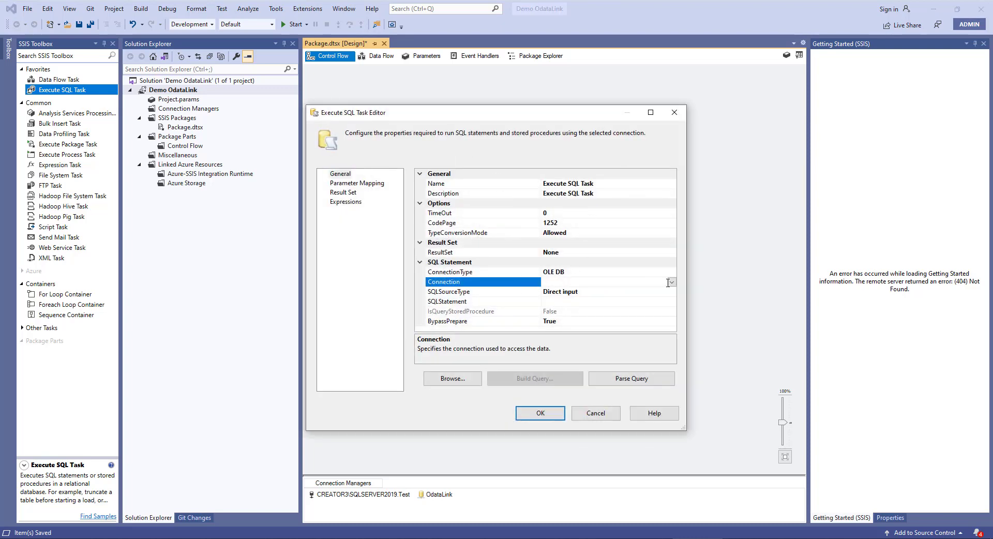
# Give the Execute SQL Task the Test connection and the statement DELETE FROM XERO_Accounts.
pyautogui.click(670, 281)
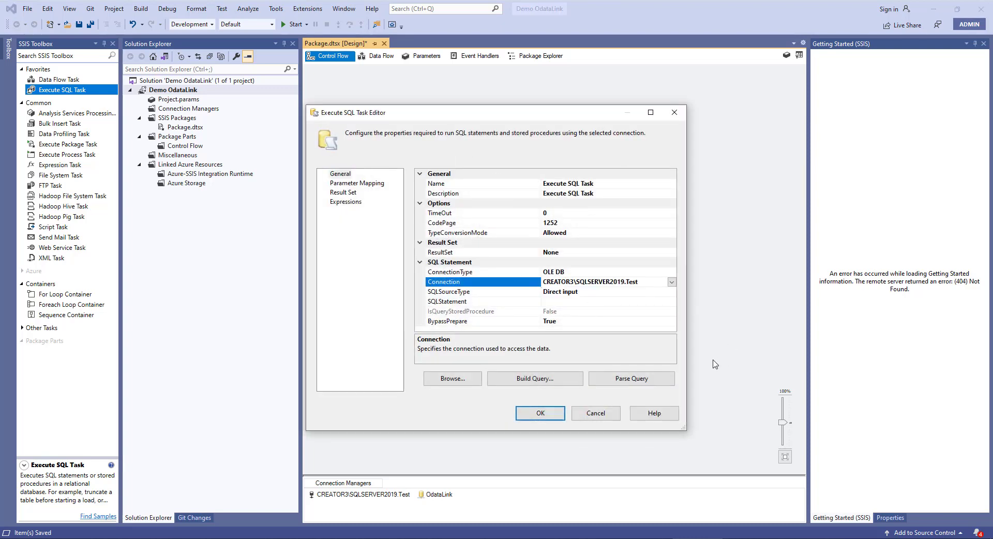
pyautogui.click(482, 301)
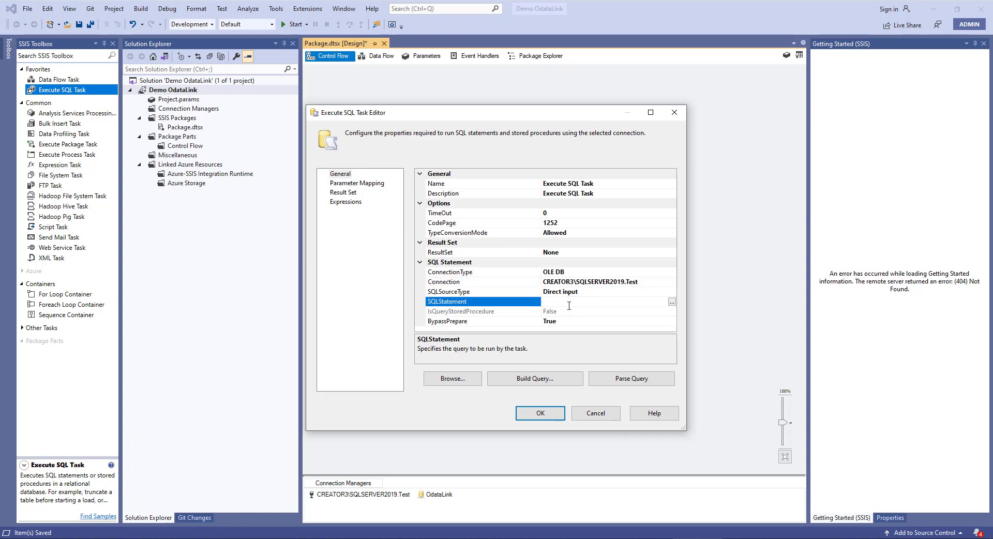
pyautogui.write('DELETE')
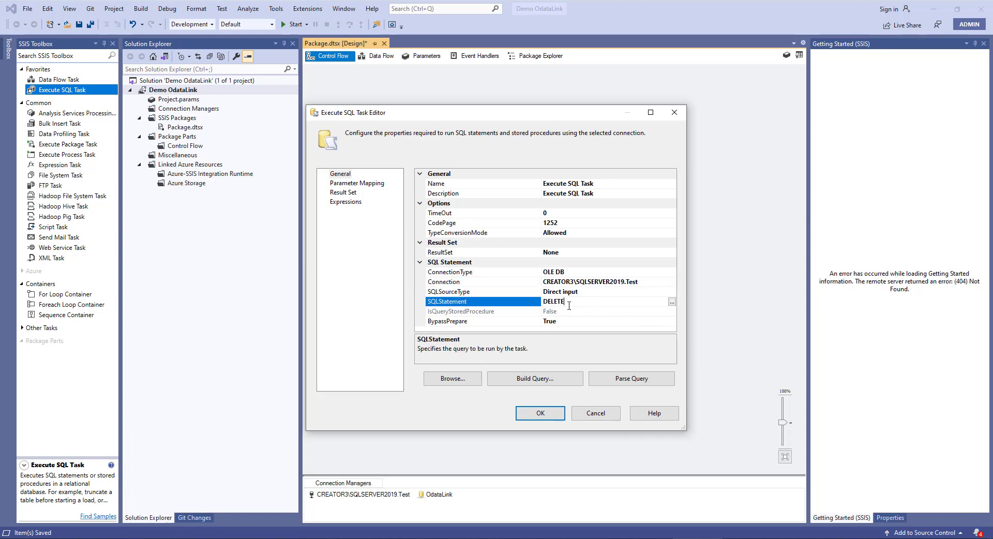
pyautogui.write('FROM')
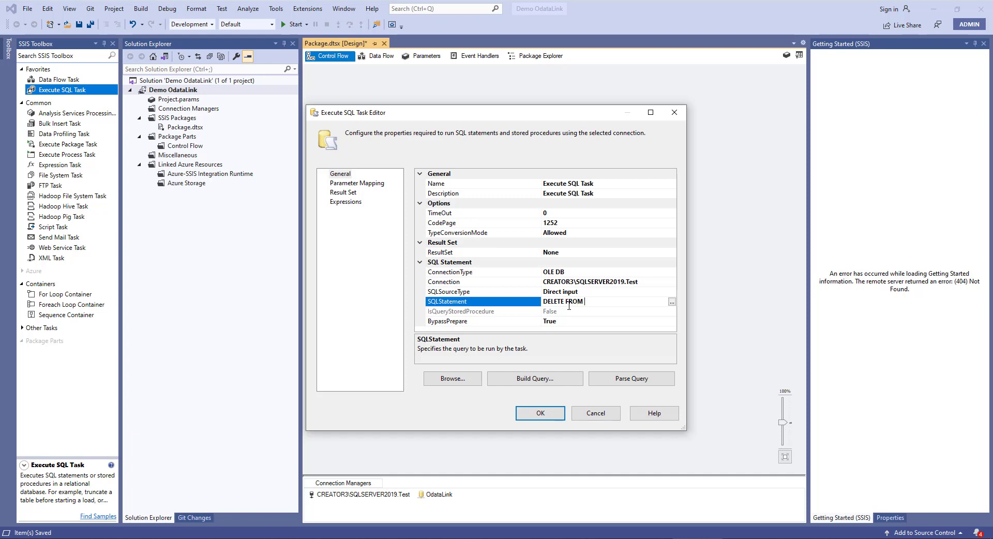
pyautogui.write('XERO')
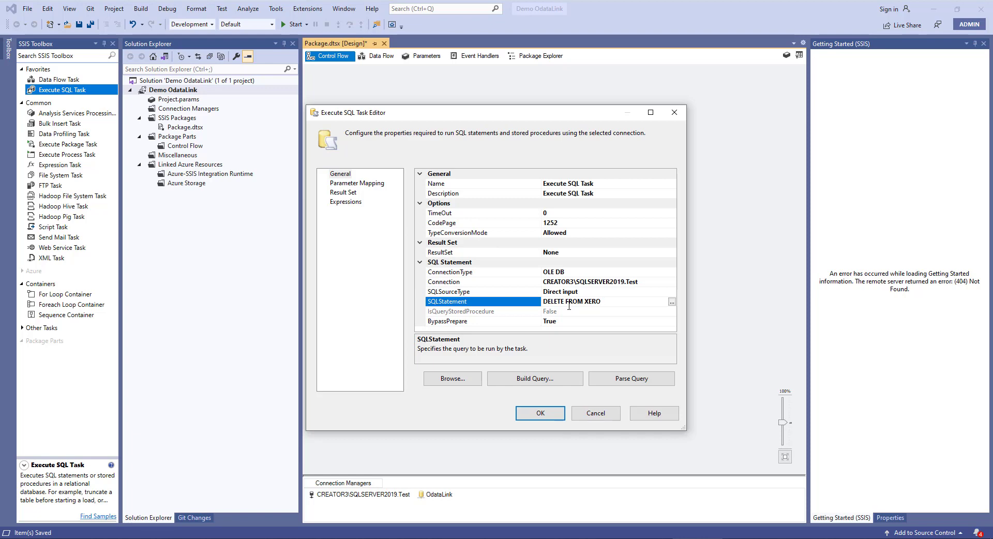
pyautogui.write('_Accounts')
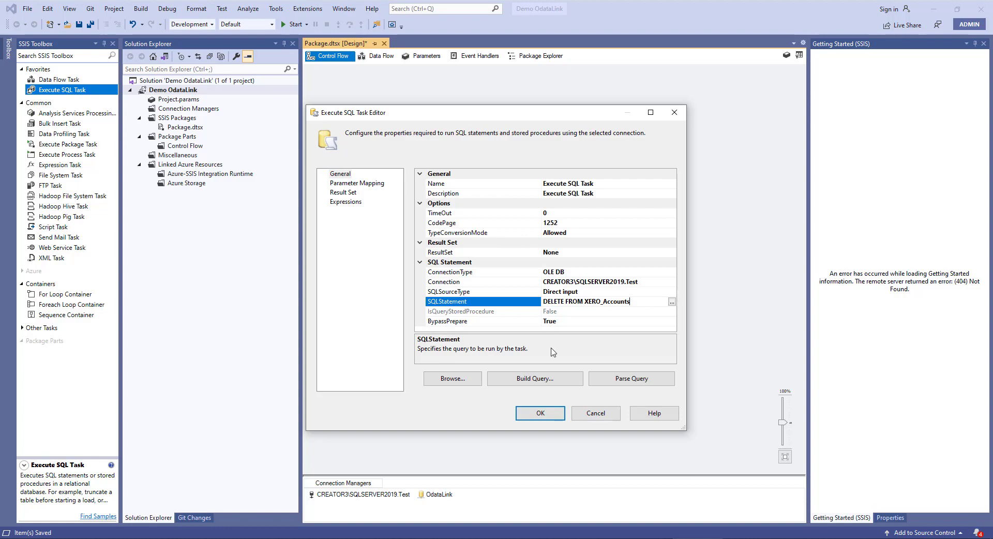
pyautogui.click(538, 412)
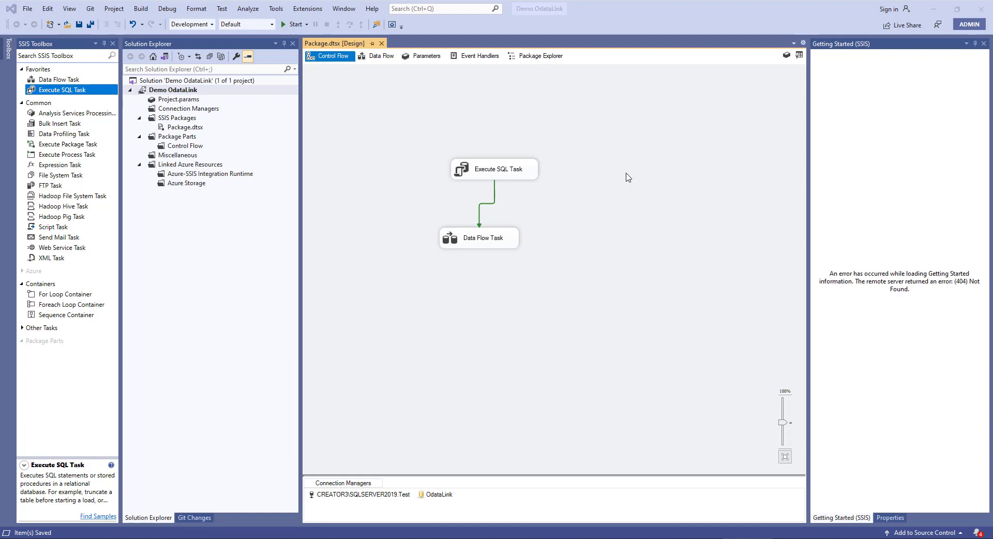
# Run the package and confirm on Progress that the delete ran and 62 rows loaded.
pyautogui.click(291, 25)
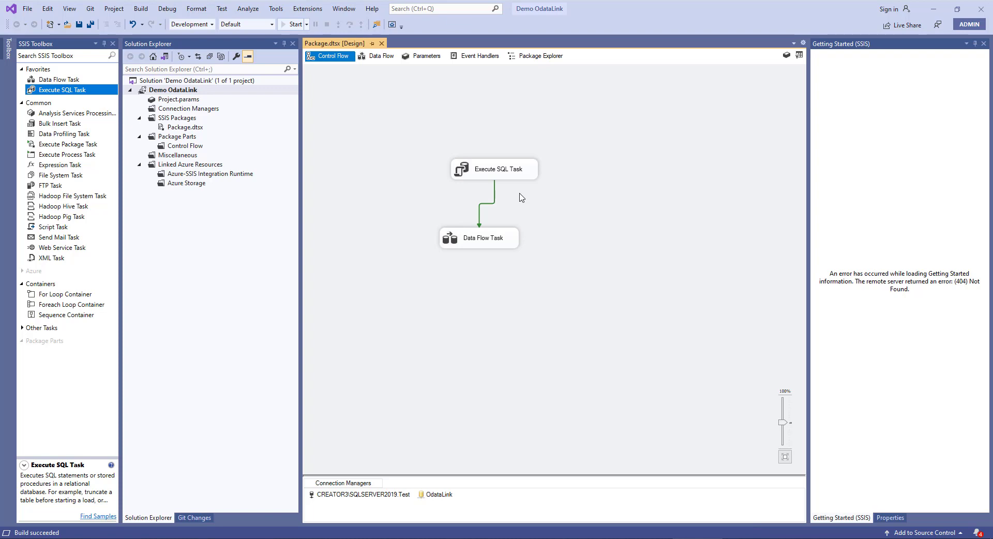
pyautogui.click(292, 24)
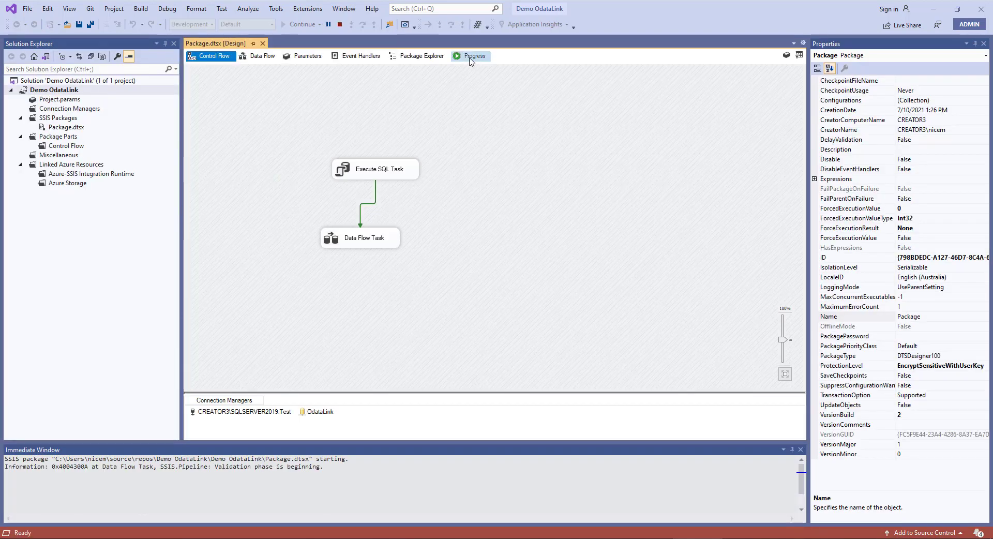
pyautogui.click(470, 55)
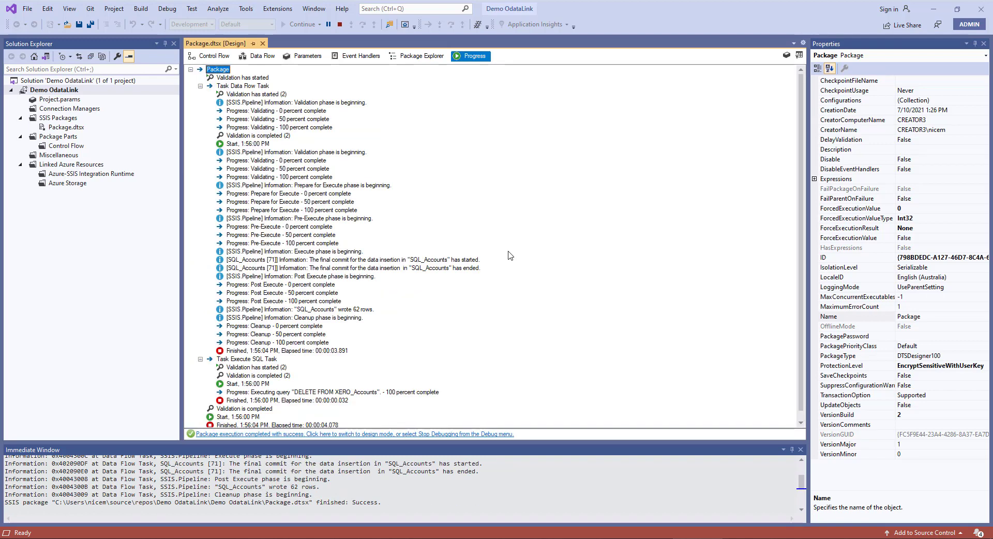
pyautogui.moveTo(480, 186)
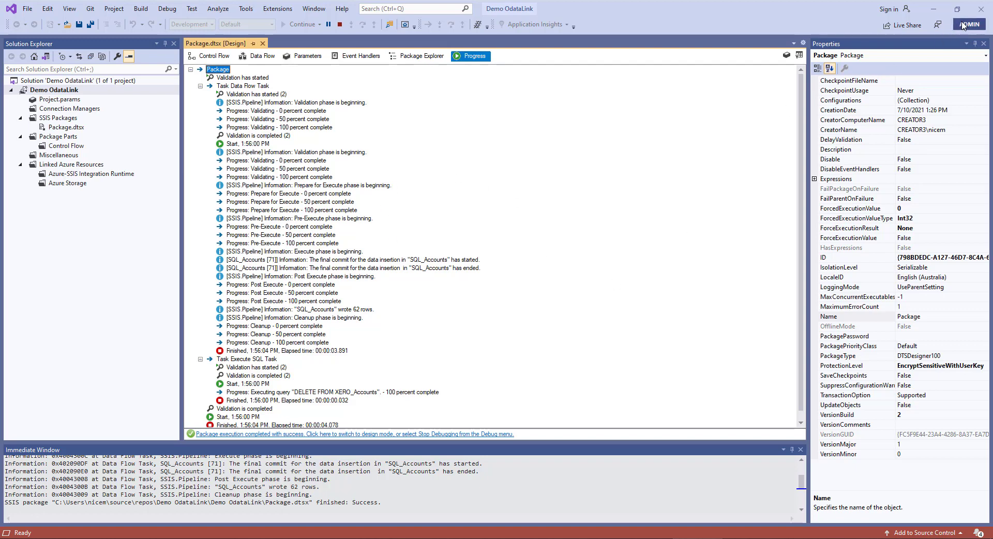
pyautogui.moveTo(967, 24)
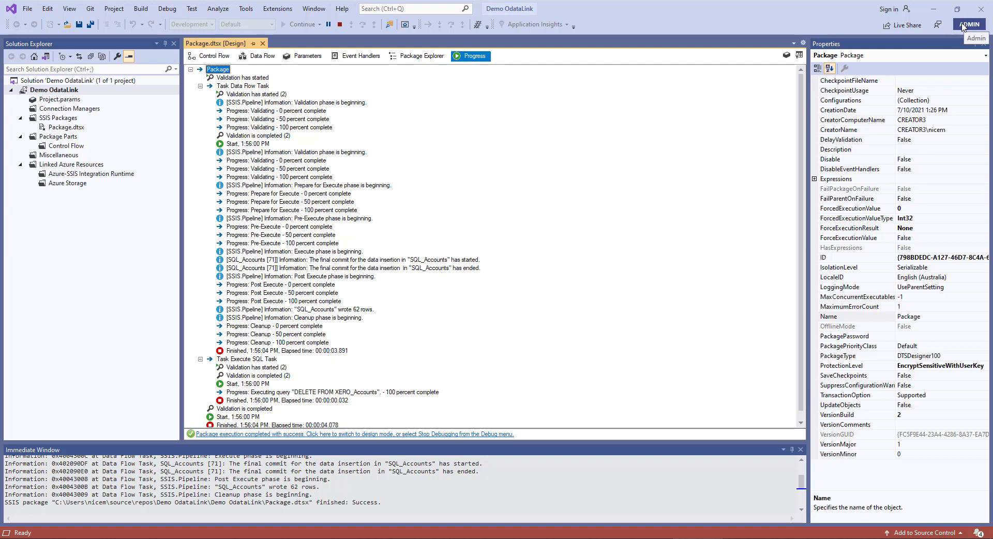
pyautogui.moveTo(762, 176)
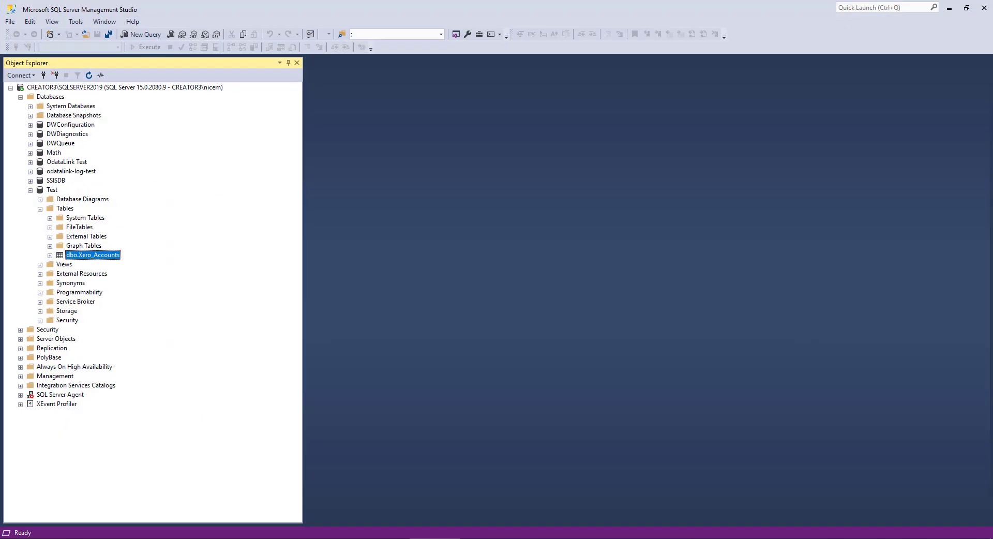
pyautogui.moveTo(150, 289)
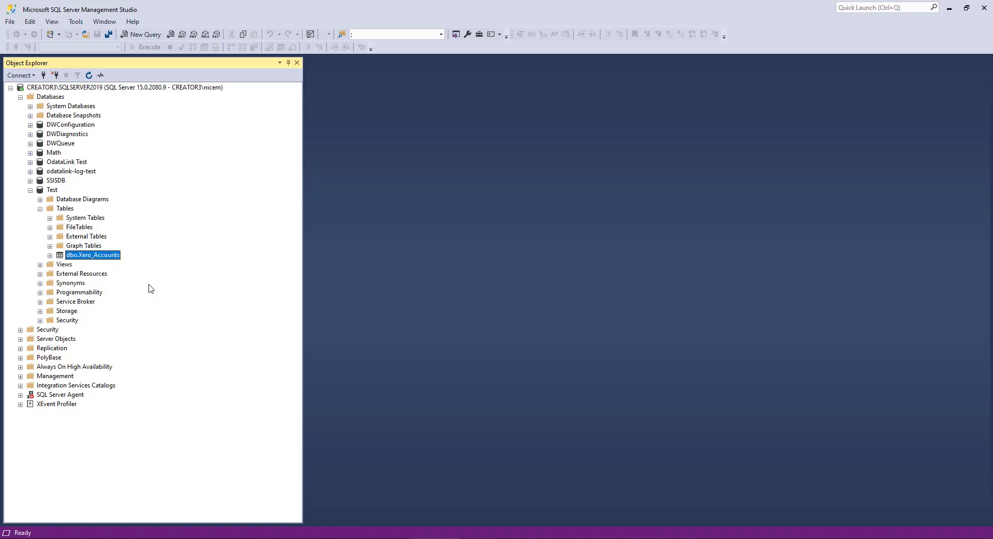